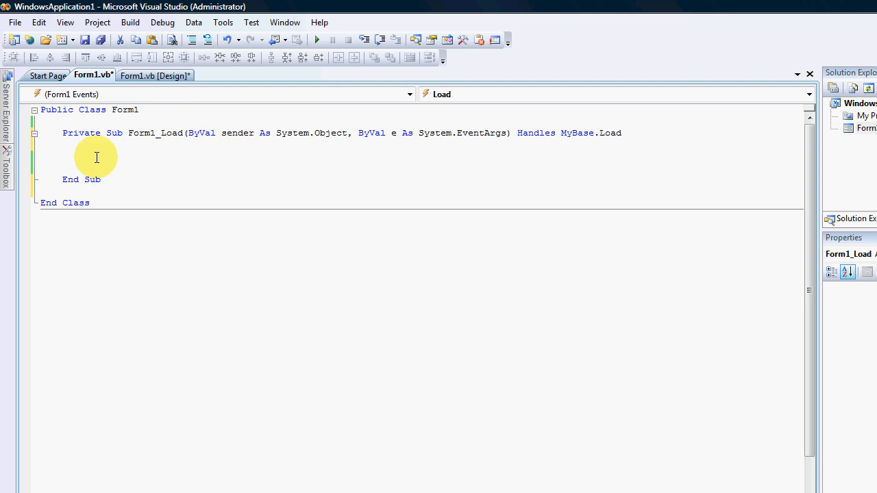
mouse_move(90, 151)
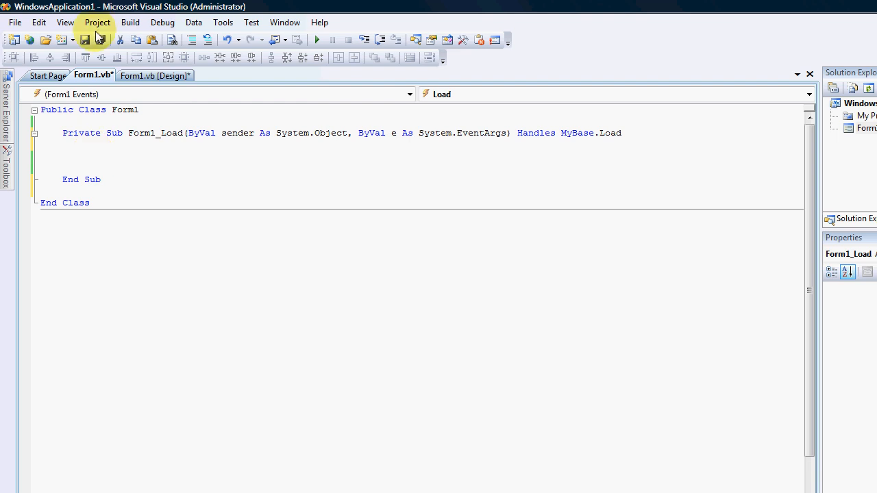
- Start adding a new Class item to the project via Project > Add Class
left_click(114, 26)
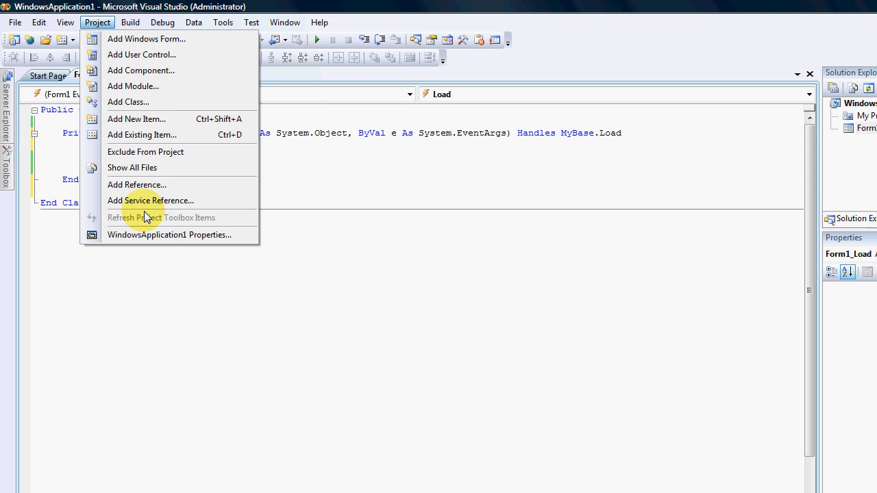
left_click(137, 118)
type("Creature.vb")
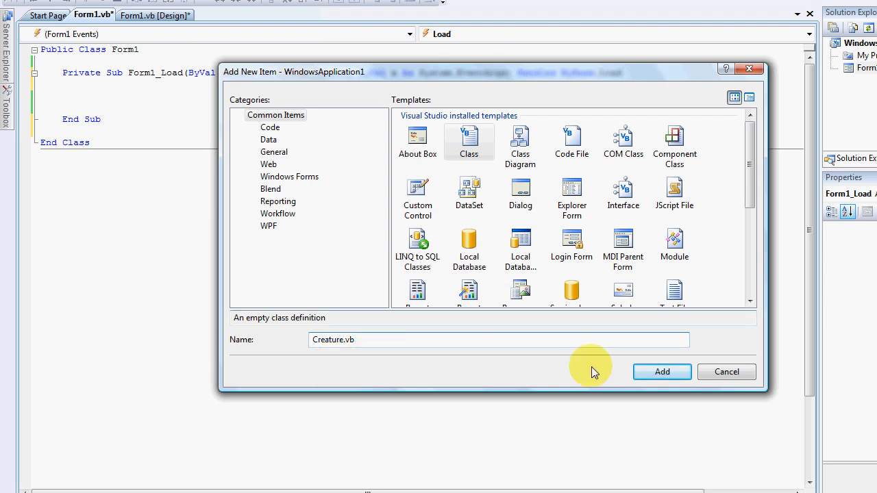
- Create Creature.vb and declare Public NumberOfLegs As Integer and Public Lenth As Integer
left_click(661, 371)
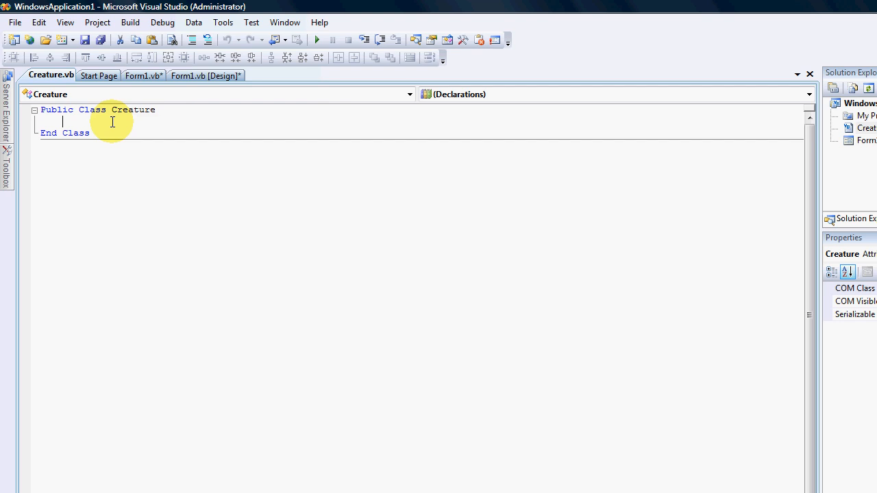
type("Public")
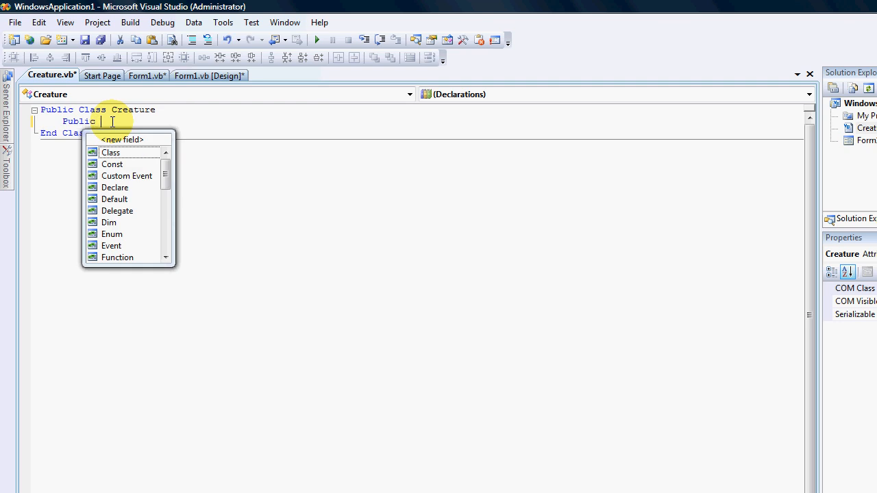
type("Numb")
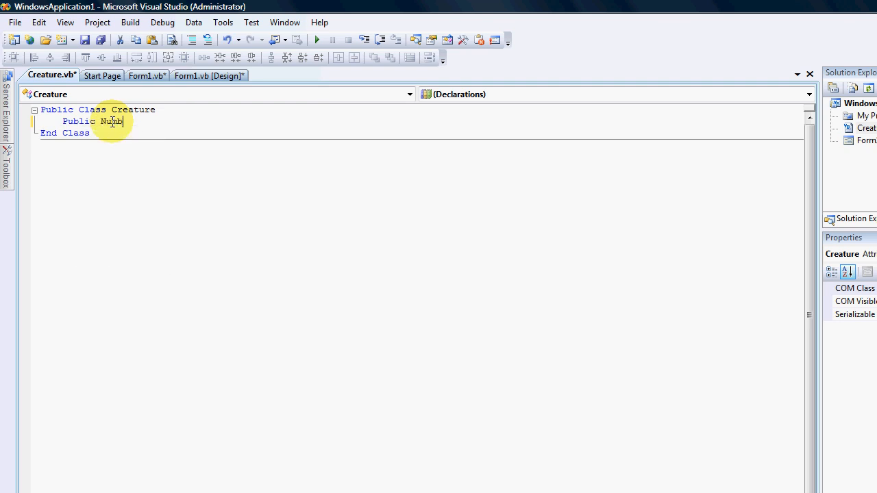
type("erOf")
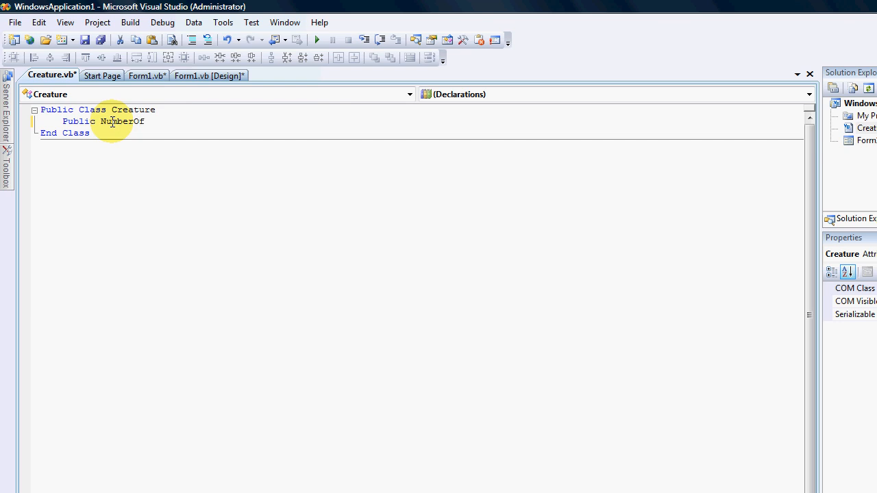
type("Legs")
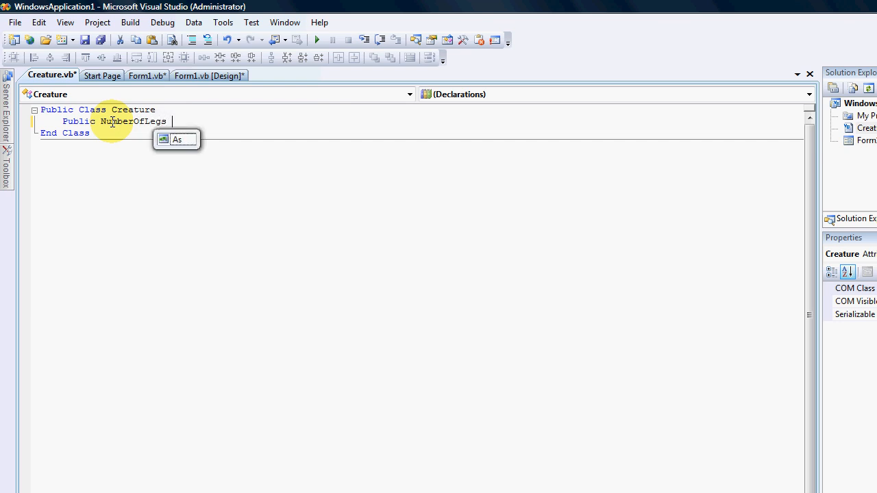
type("As integer")
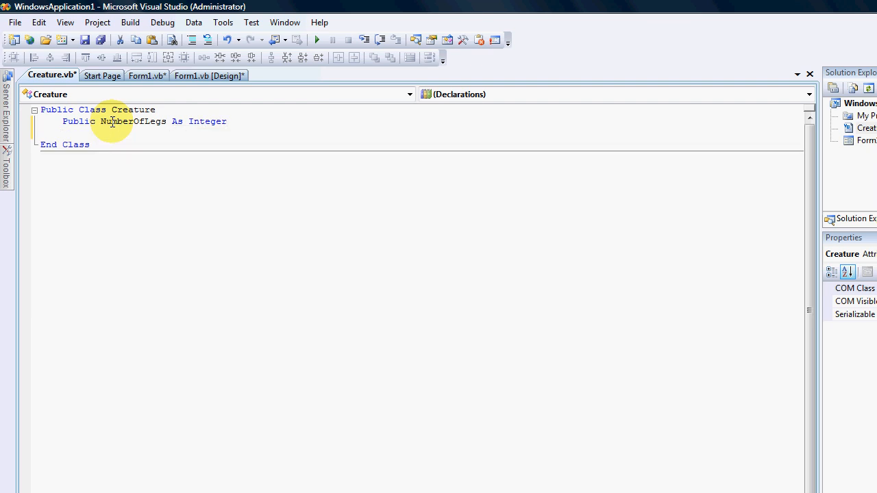
type("Public")
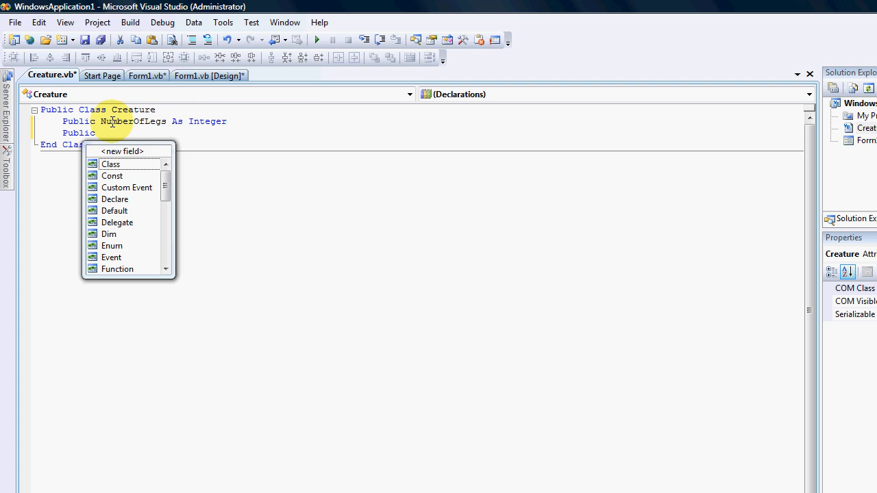
type("Lenth As")
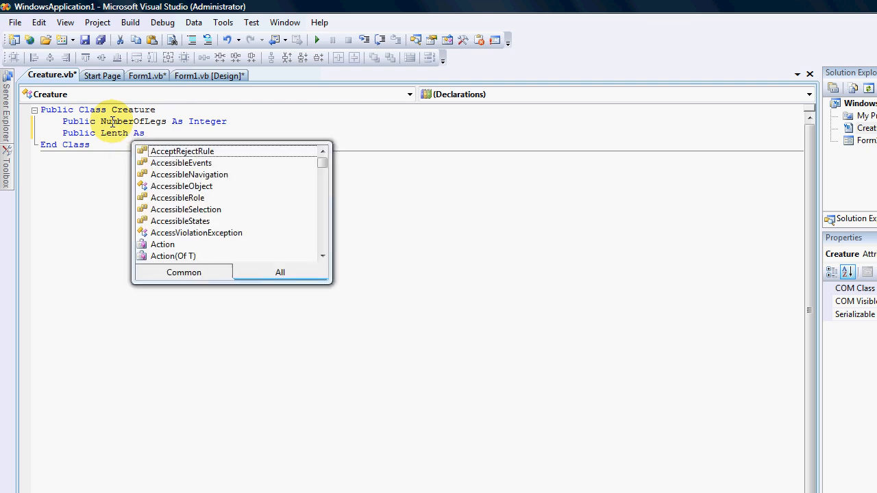
type("int")
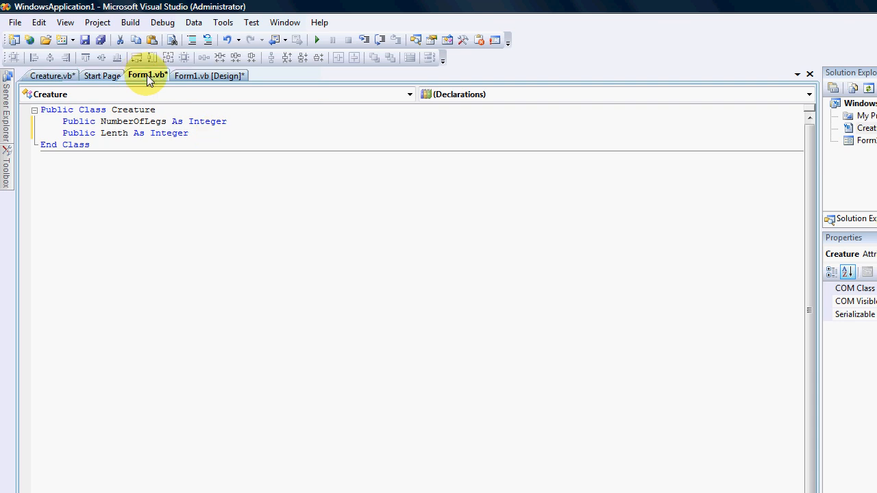
- In Form1_Load, declare Dim myIsect As New Creature and begin a myIsect member access
left_click(52, 76)
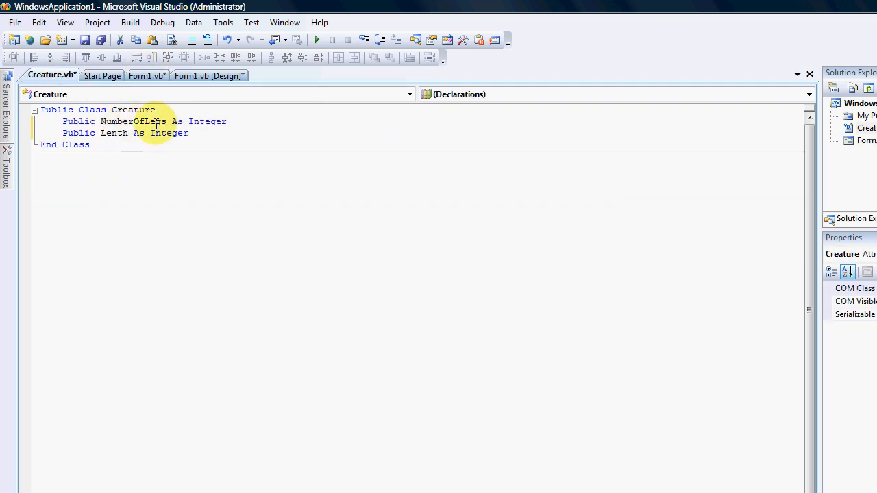
left_click(146, 75)
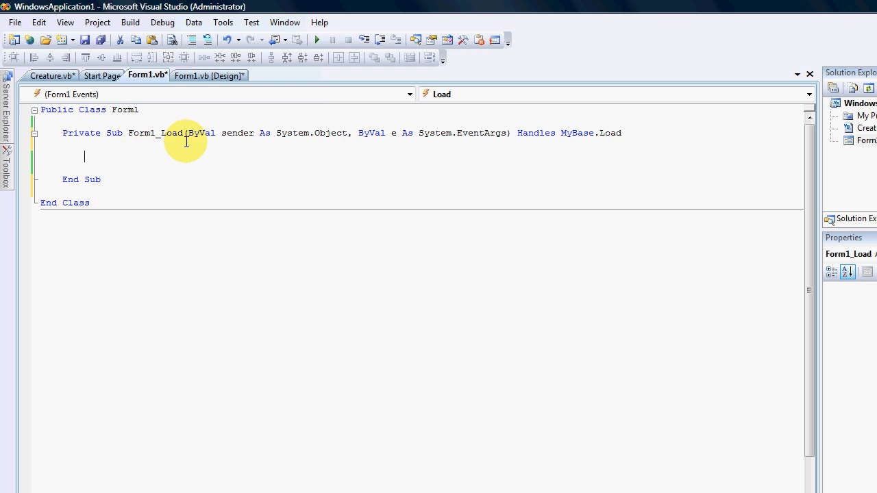
type("Dim m")
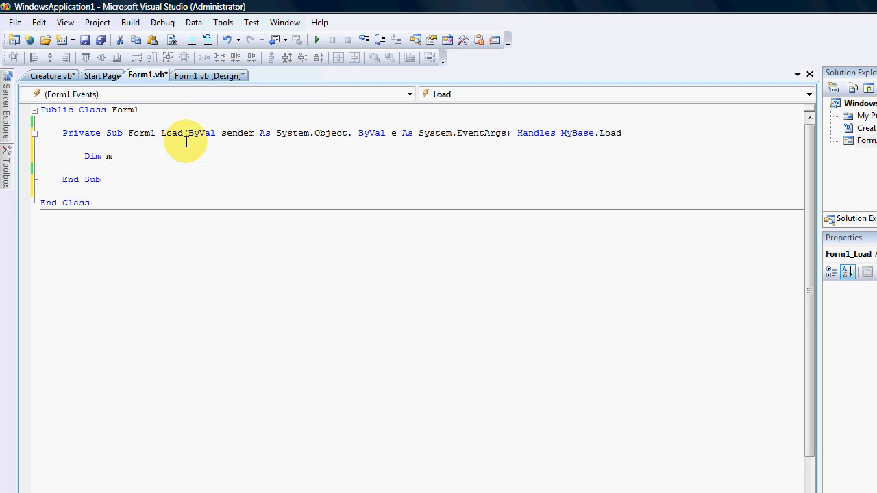
type("yIsect As New Creature")
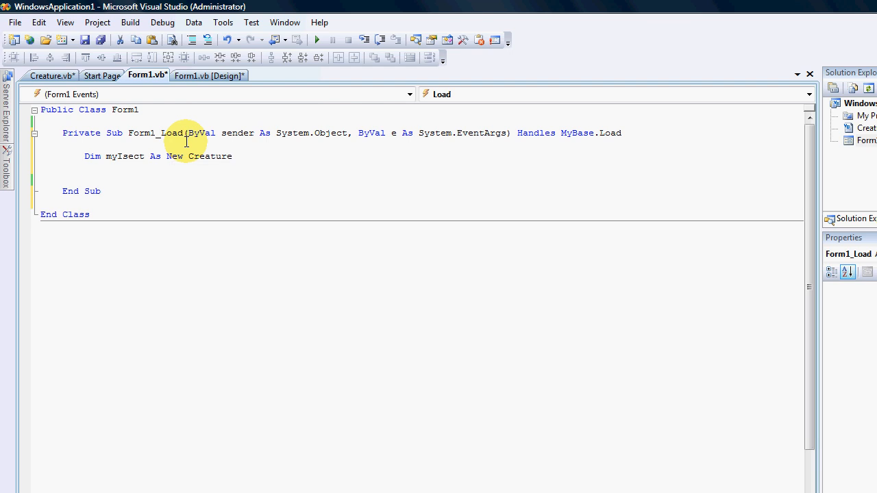
type("m")
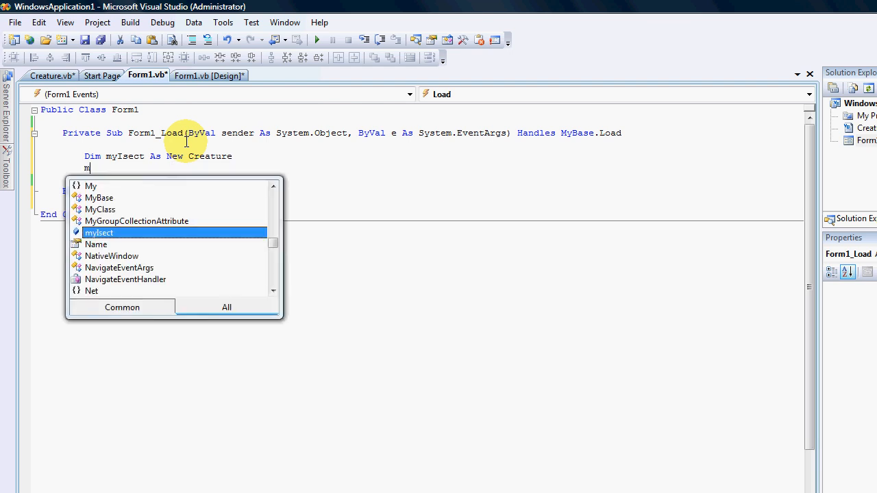
type("yIsect.")
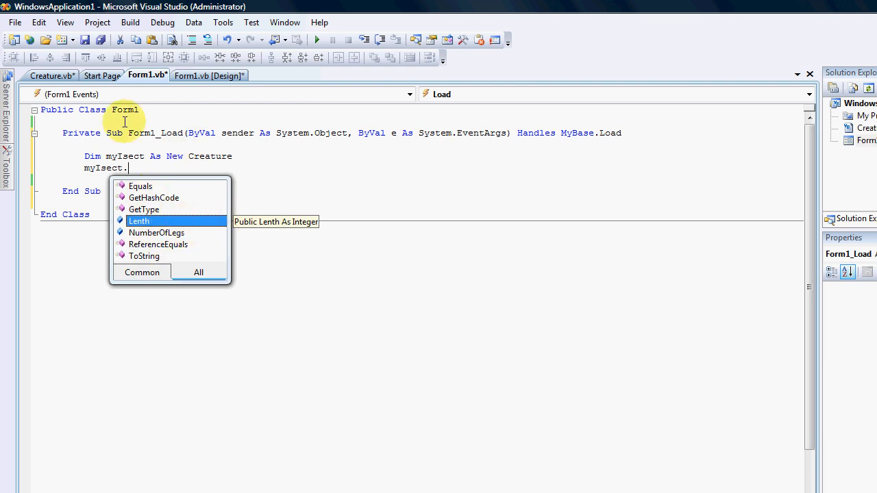
mouse_move(268, 234)
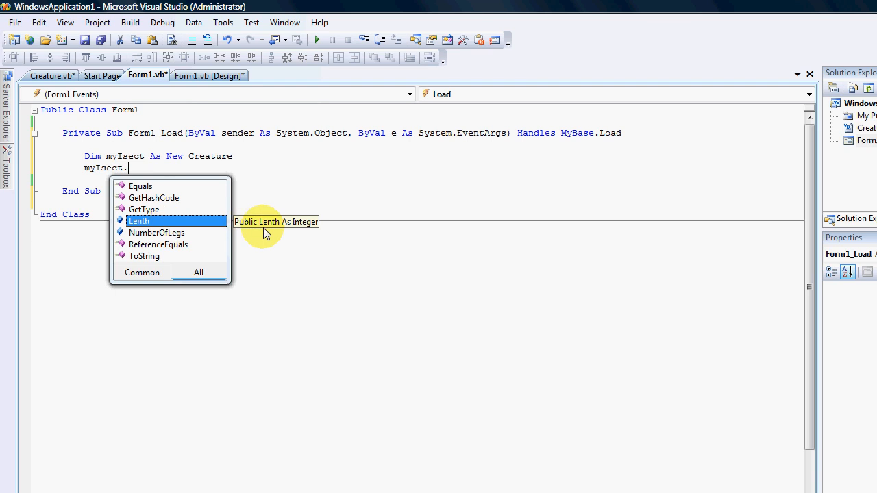
mouse_move(137, 221)
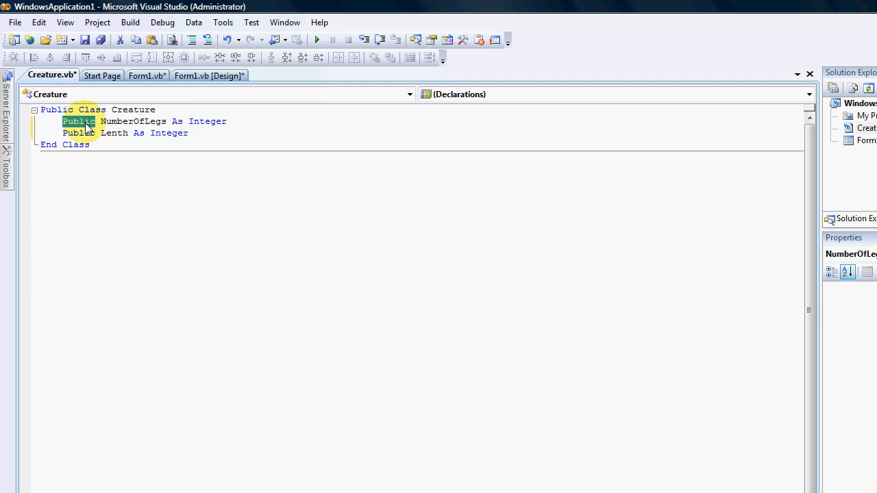
- Make the Creature fields Private and check that myIsect. no longer lists them in Form1_Load
type("Private")
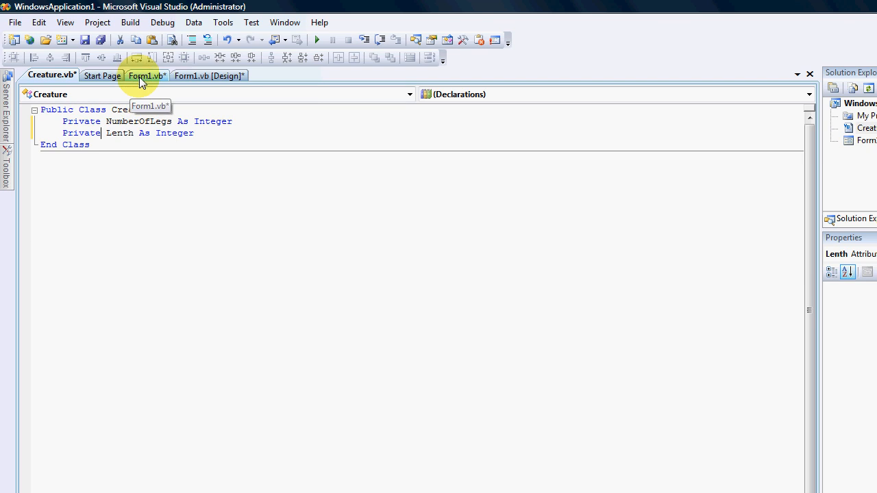
left_click(145, 75)
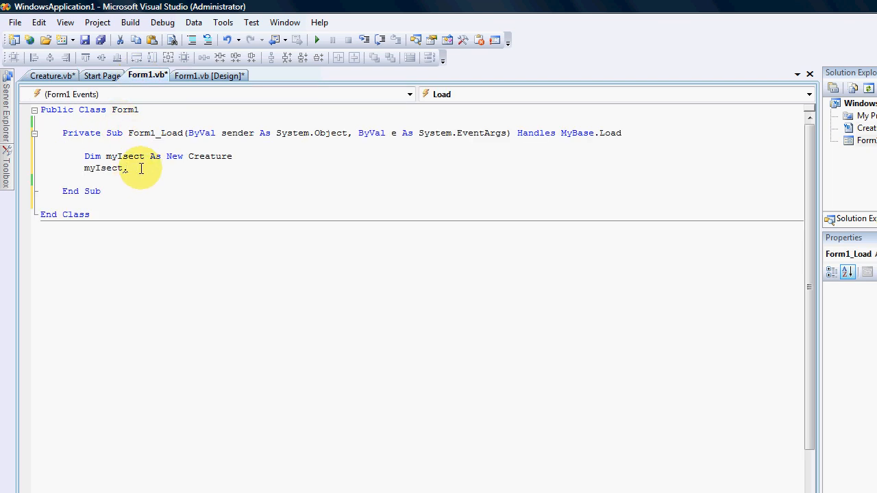
type(".")
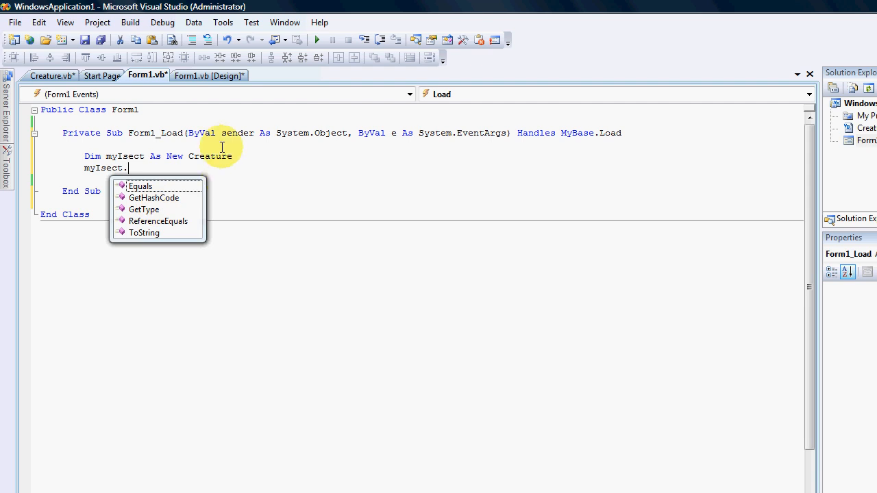
left_click(49, 74)
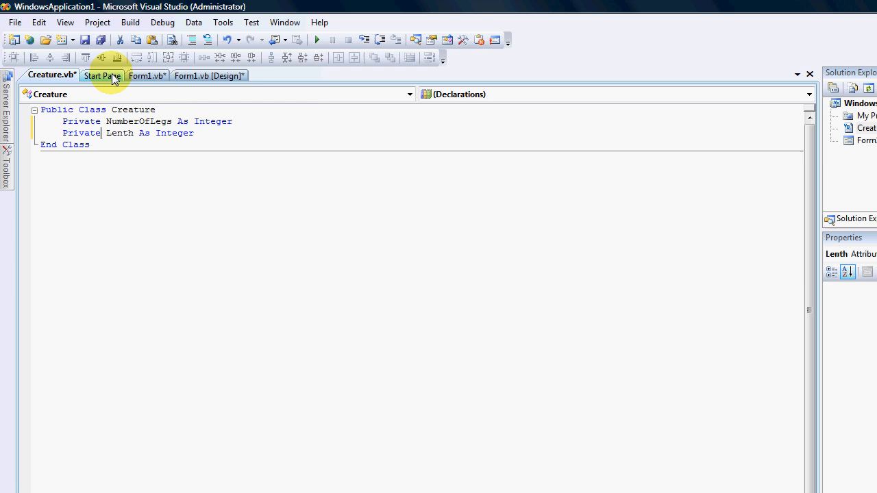
left_click(148, 75)
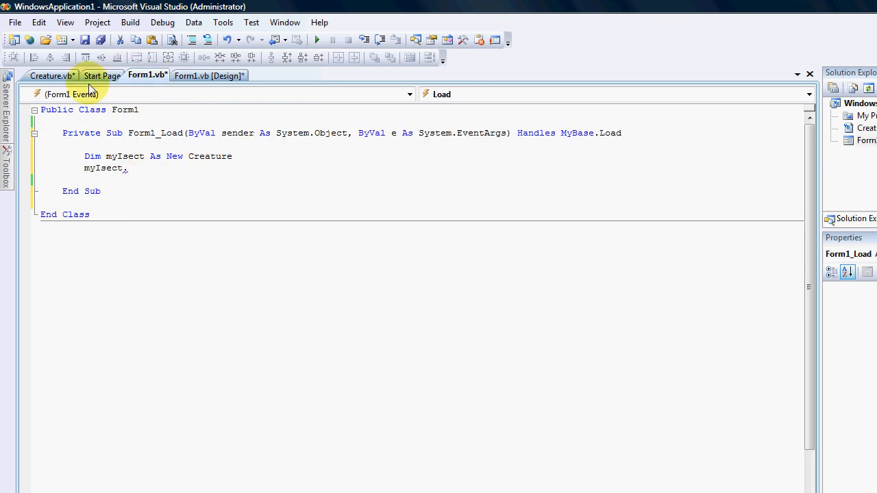
left_click(42, 76)
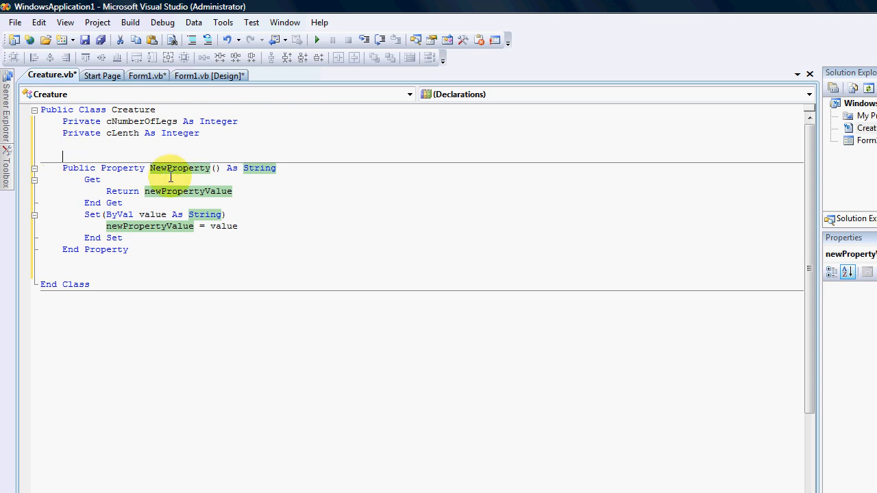
- Rename the property stub to NumberOfLegs, wire its Get/Set to cNumberOfLegs, and copy it for reuse
double_click(180, 167)
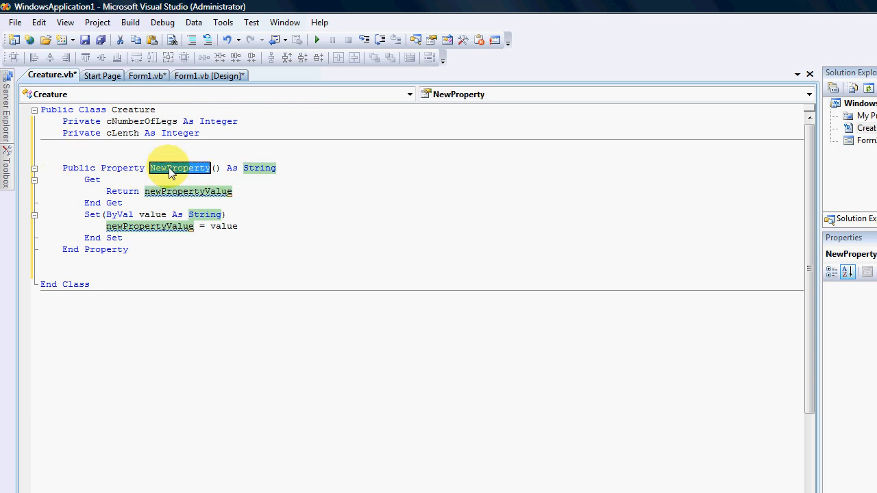
type("N")
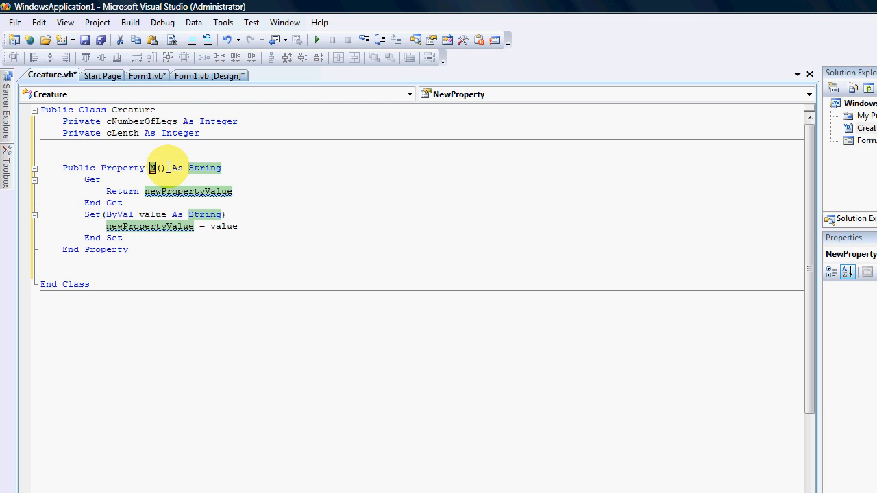
type("NumberOfLegs")
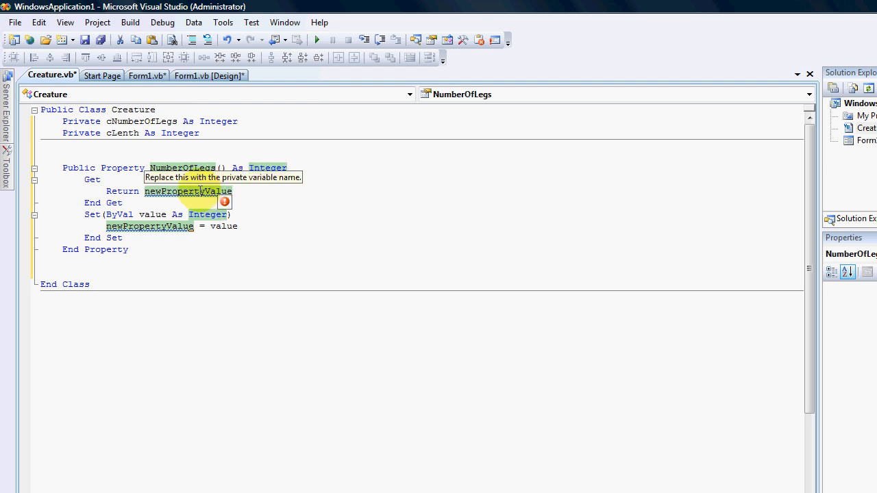
right_click(140, 120)
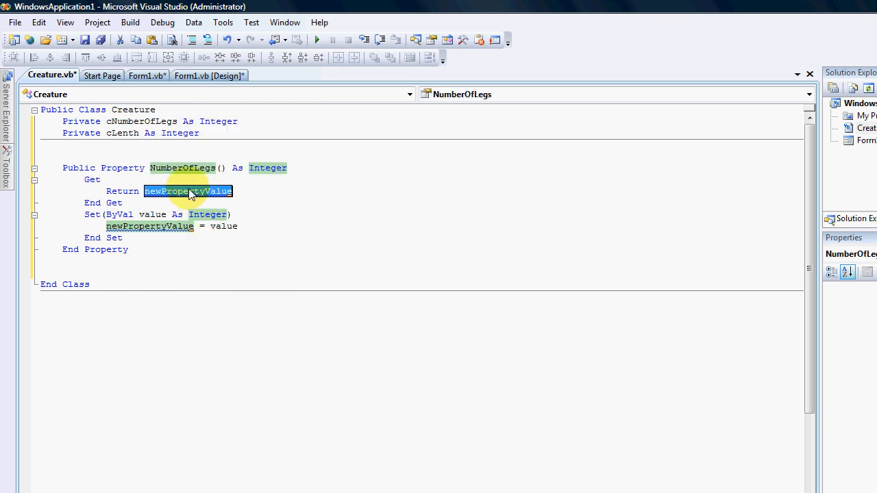
type("cNumberOfLegs")
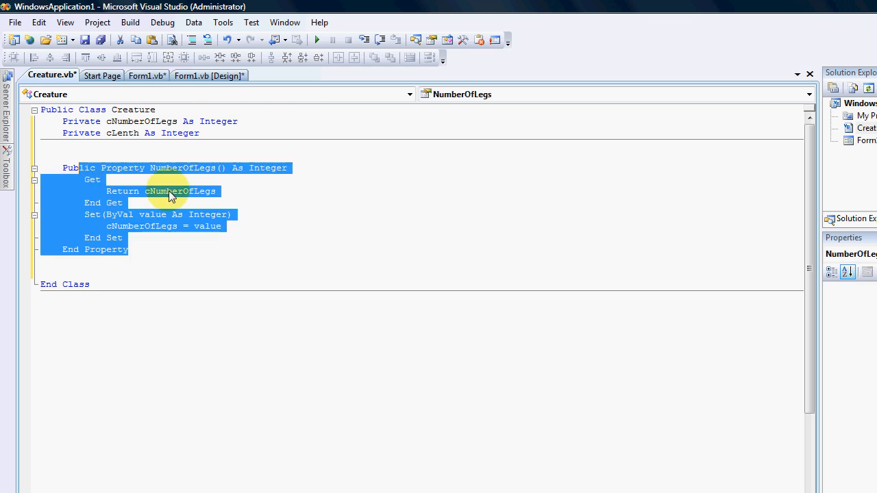
right_click(172, 195)
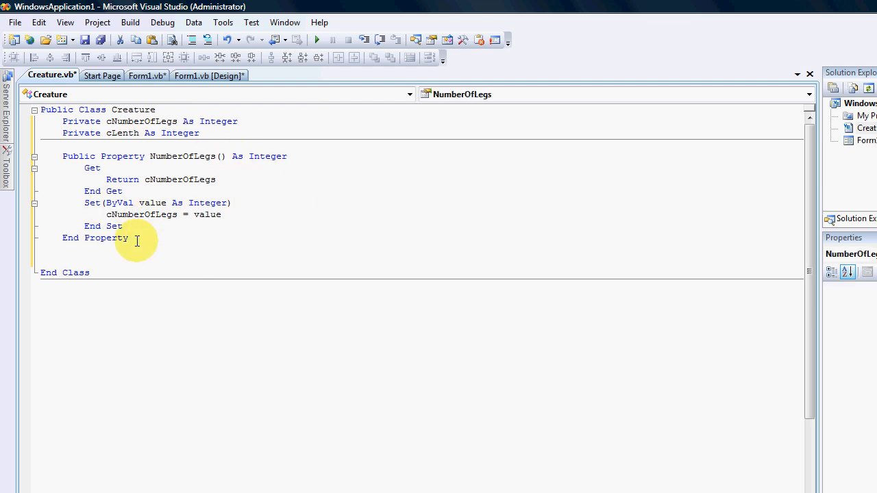
left_click(159, 214)
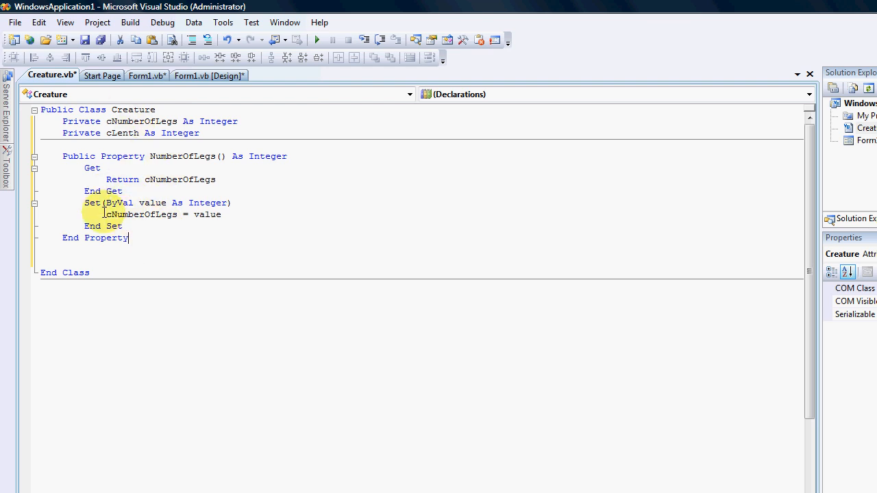
left_click_drag(85, 203, 124, 227)
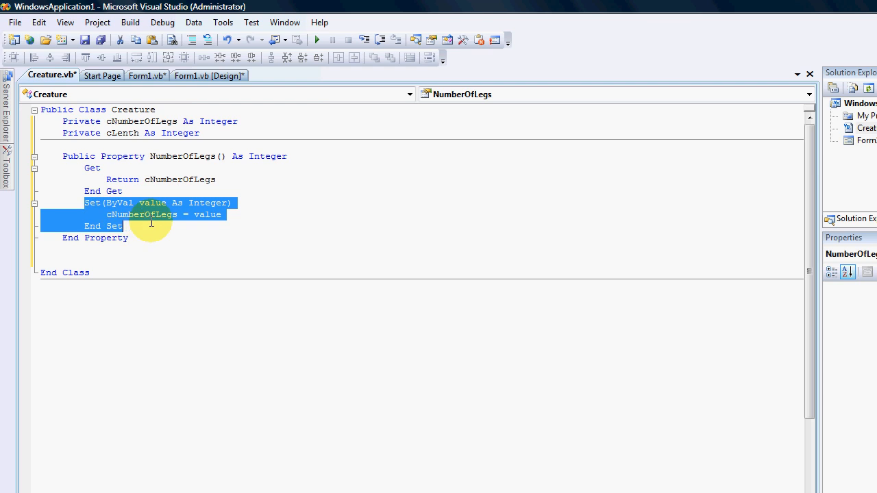
mouse_move(110, 214)
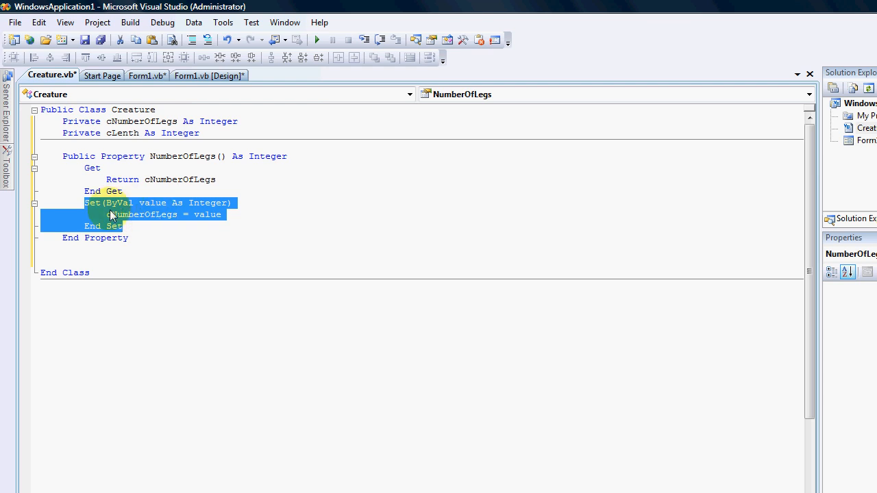
mouse_move(148, 214)
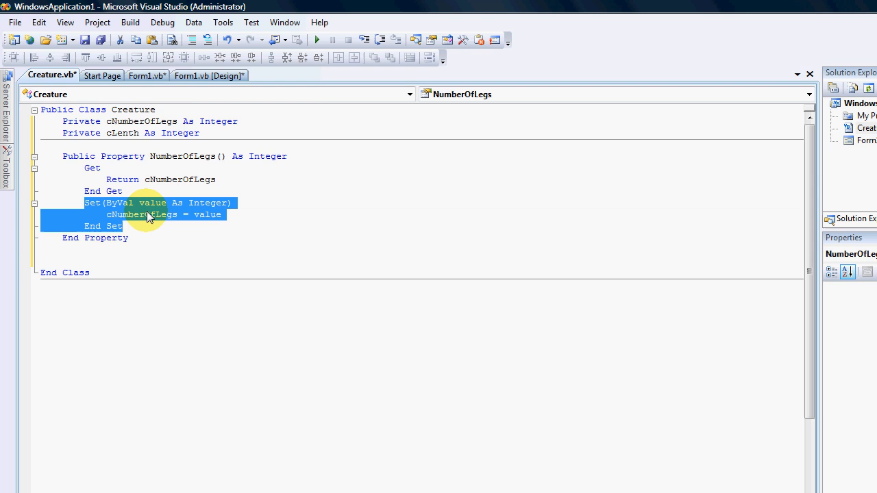
mouse_move(279, 212)
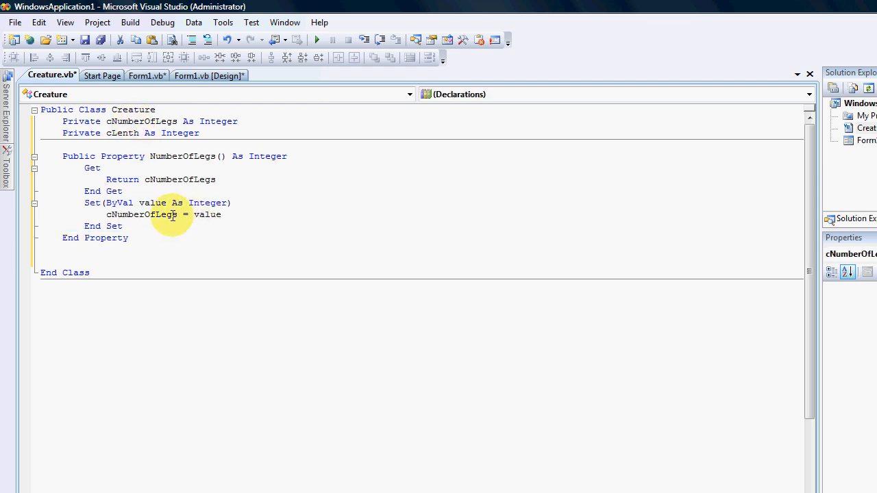
mouse_move(310, 222)
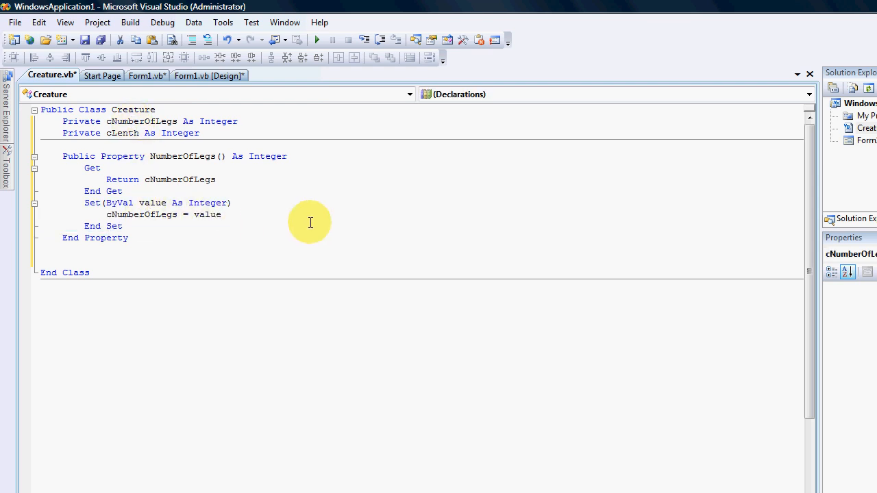
double_click(152, 203)
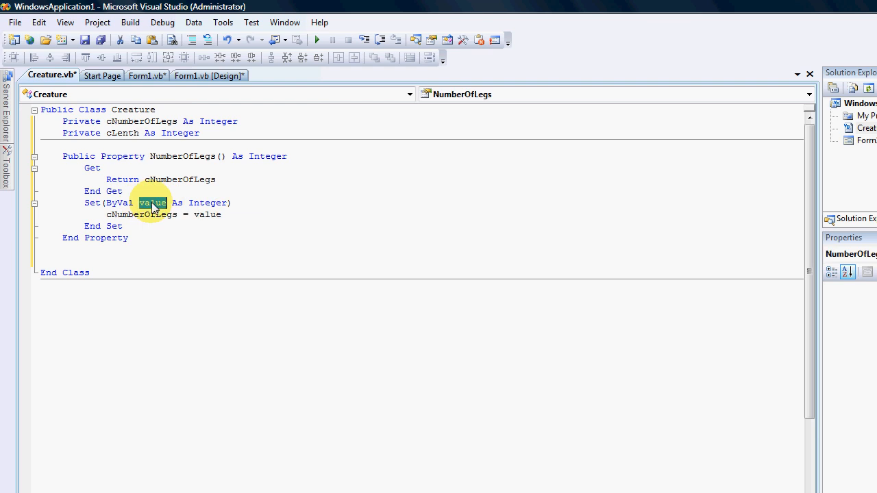
mouse_move(203, 226)
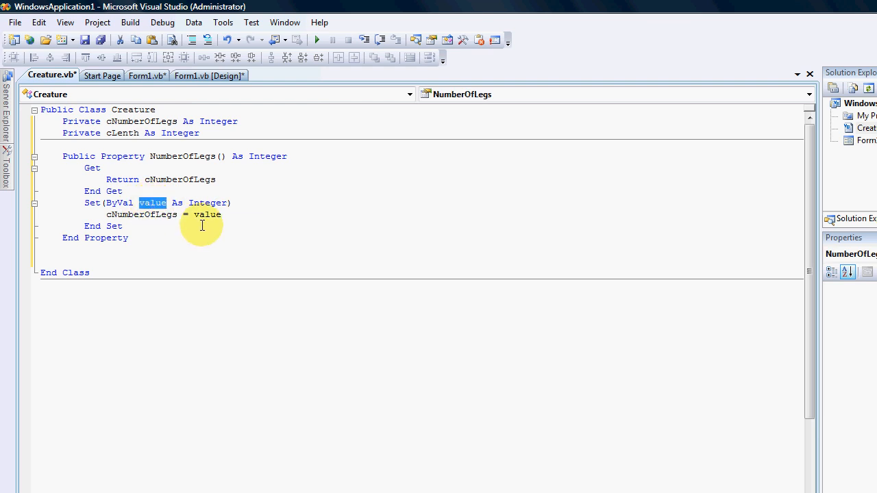
double_click(141, 214)
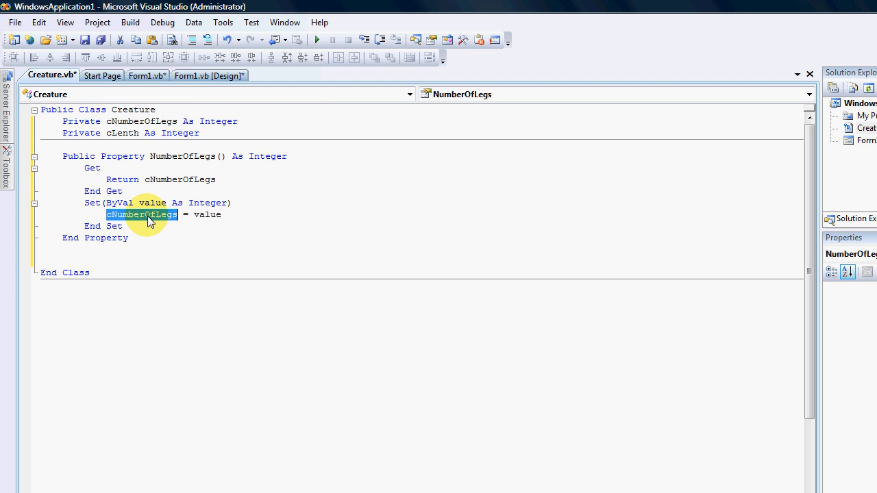
mouse_move(130, 225)
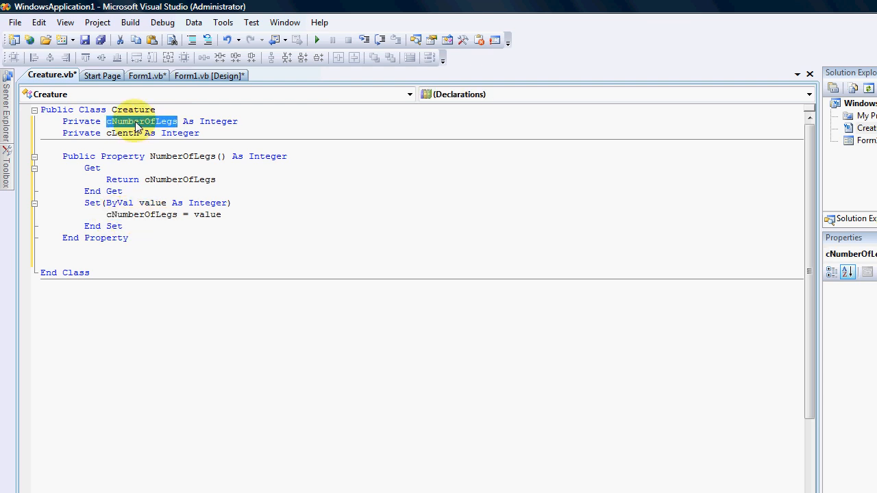
mouse_move(266, 236)
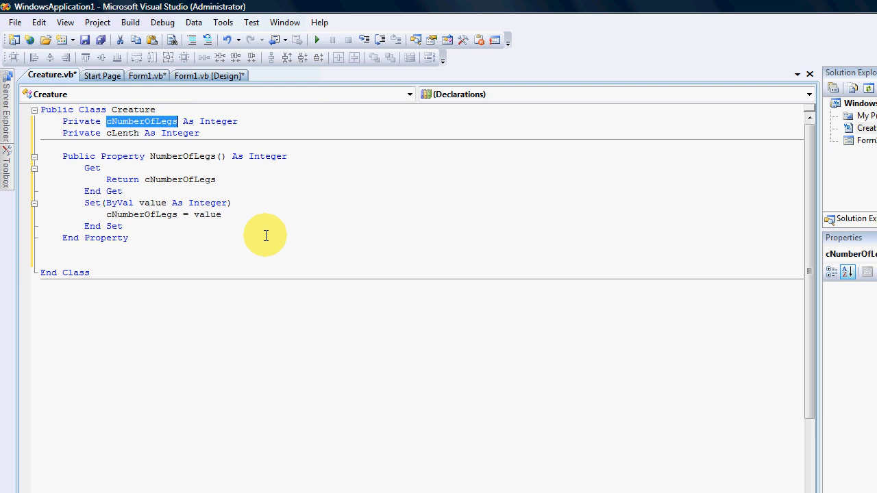
mouse_move(265, 224)
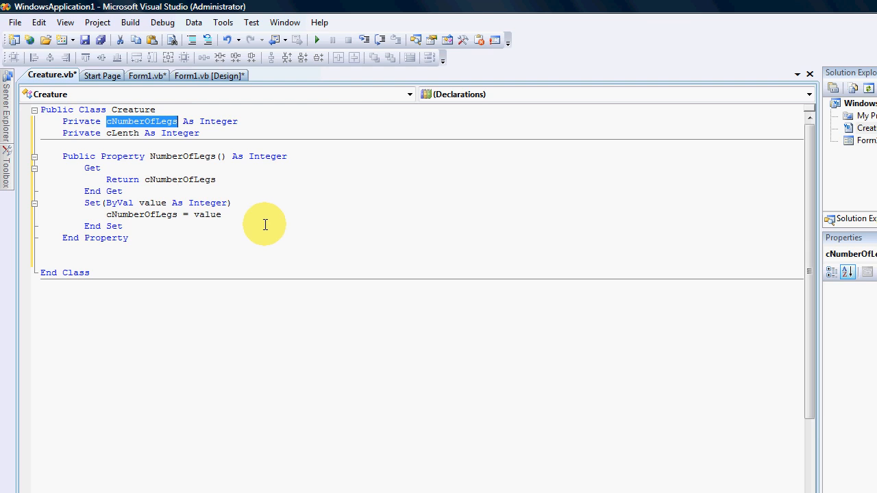
mouse_move(123, 178)
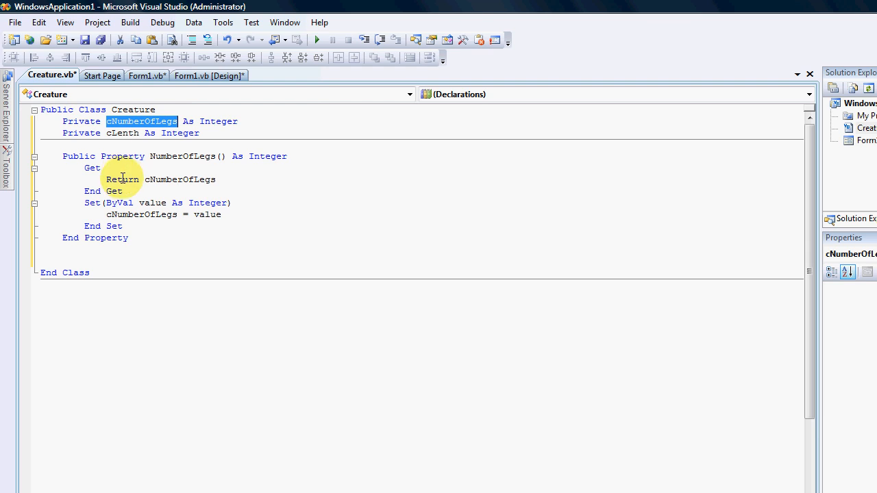
double_click(179, 178)
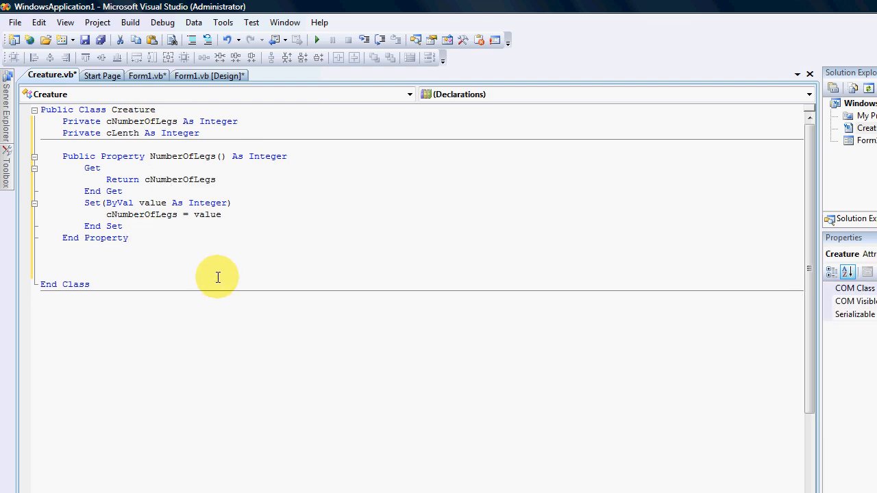
- Write Private Property Lent As Integer returning cLenth and storing value in cLenth
type("pr")
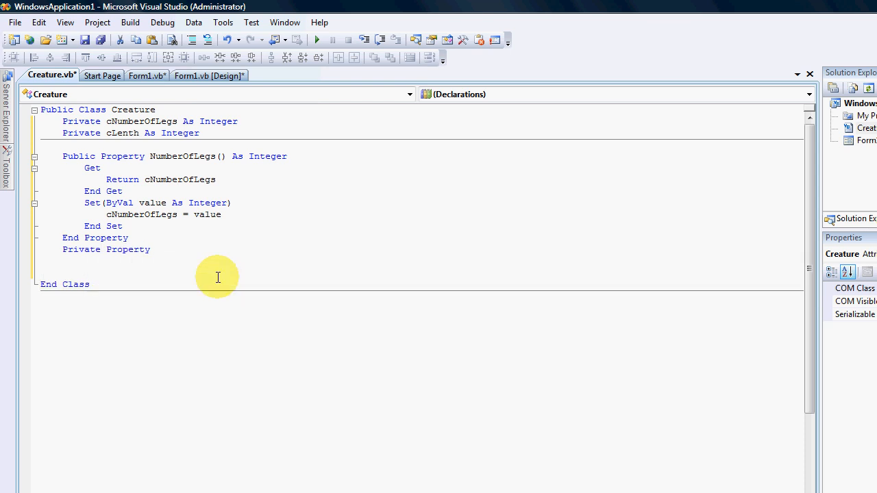
type("Lent() As Integer")
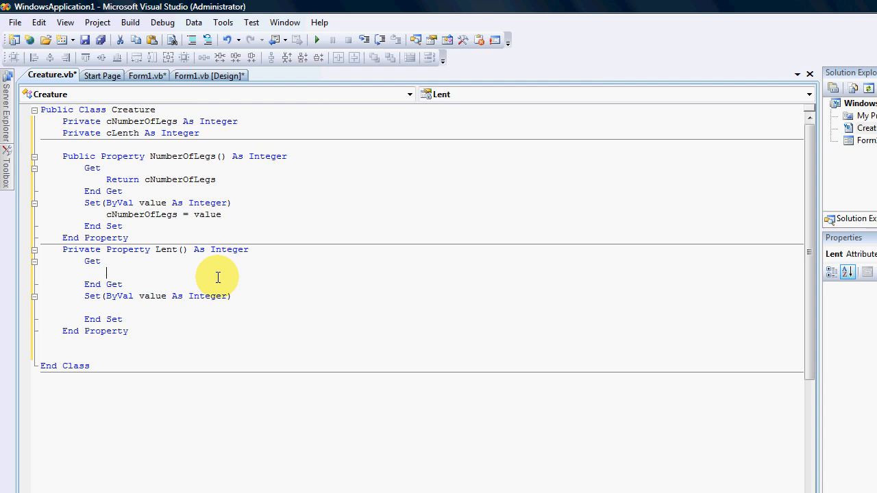
type("Return cLenth")
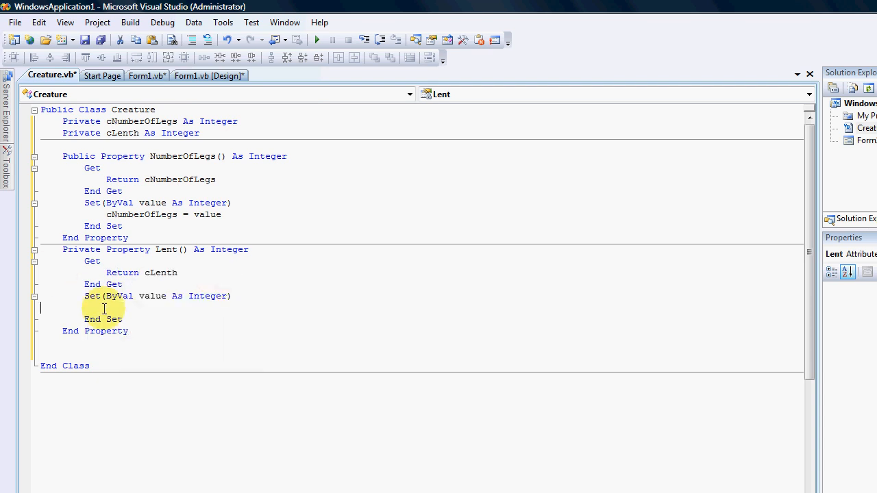
type("cLenth = value")
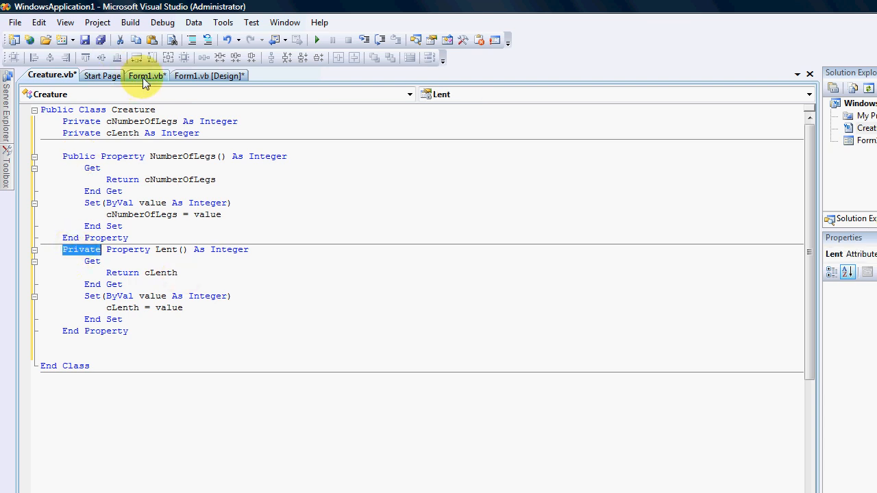
- Check myIsect. in Form1_Load shows NumberOfLegs but not Lent, then go back to Creature
left_click(146, 75)
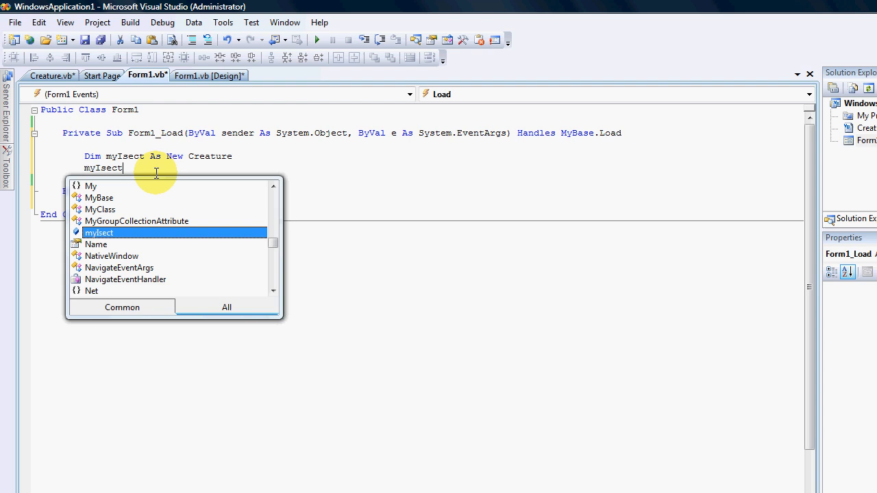
type(".")
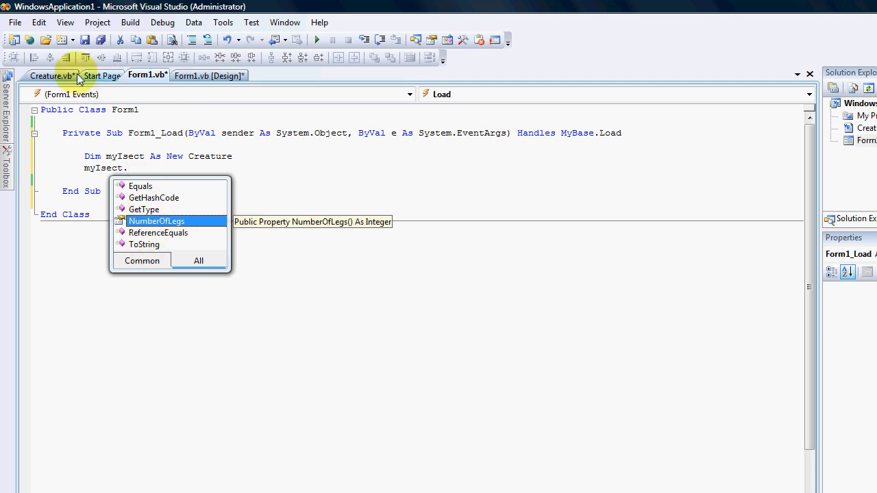
left_click(53, 76)
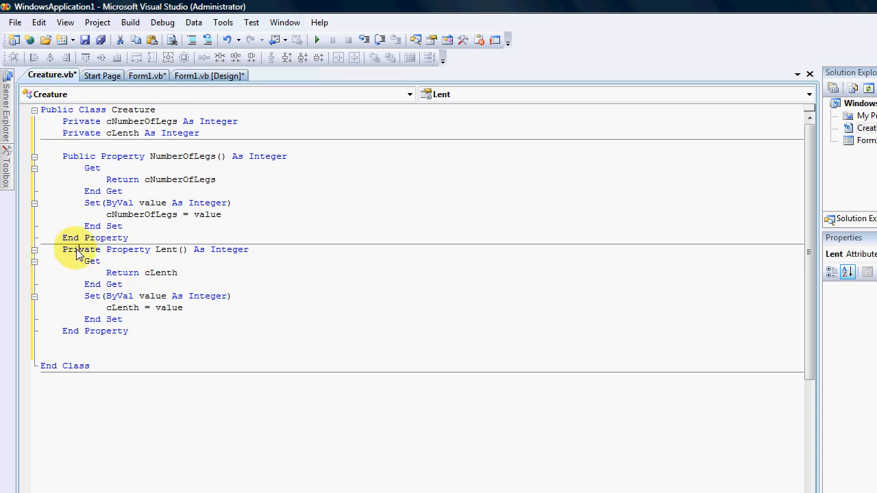
- Change the NumberOfLegs property from Public to Private and start a new member line
double_click(78, 156)
type("r")
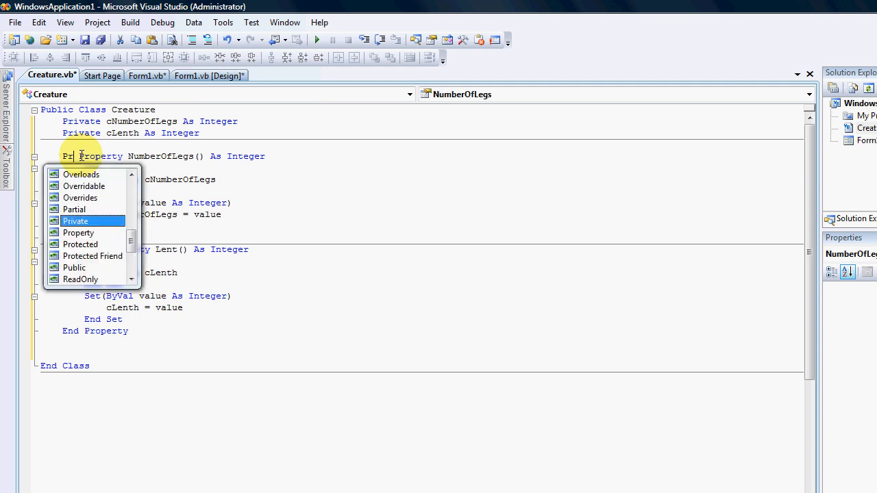
key("Tab")
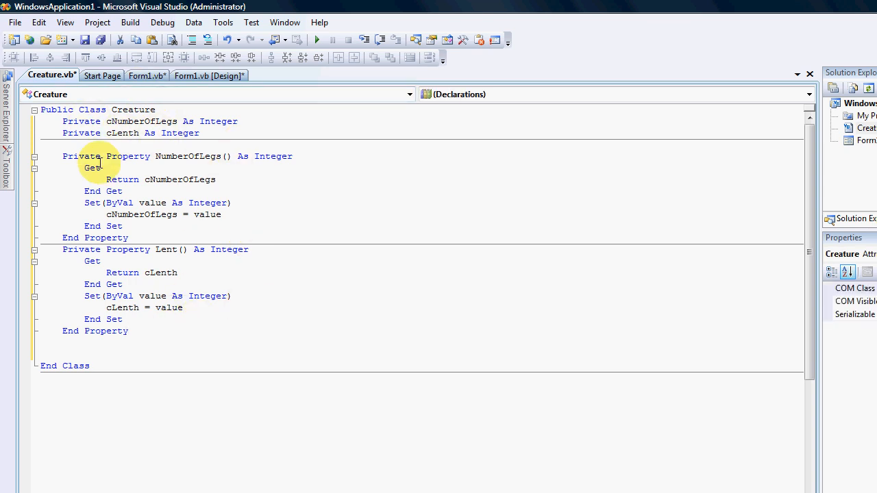
mouse_move(337, 311)
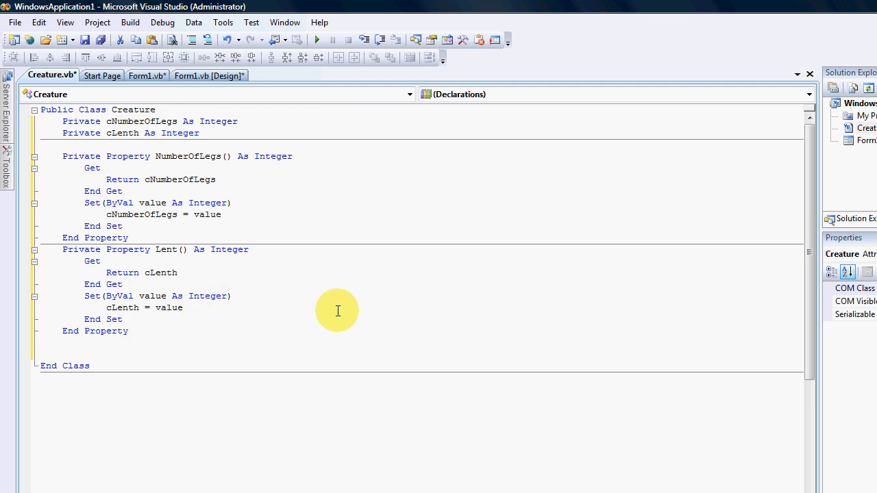
key("Enter")
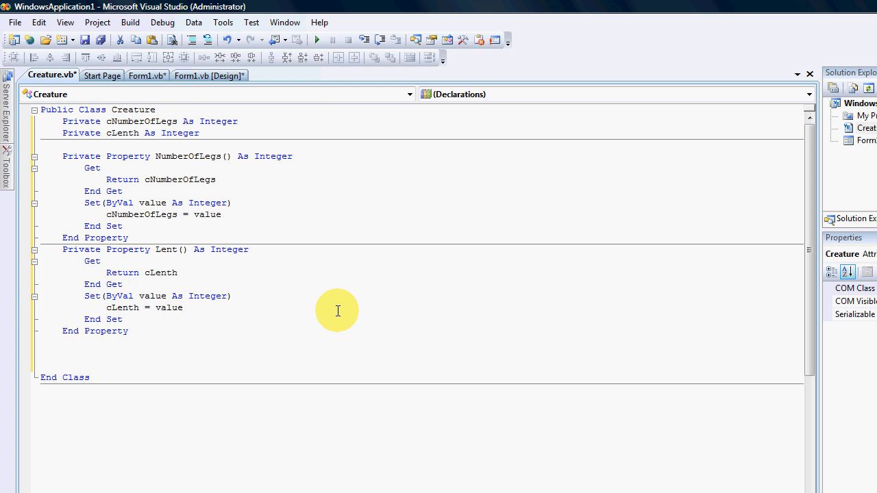
- Write Public Sub CreateInsect(ByVal NumberOfLegs As Integer, ByVal Lent As Integer) with an empty body
type("Public")
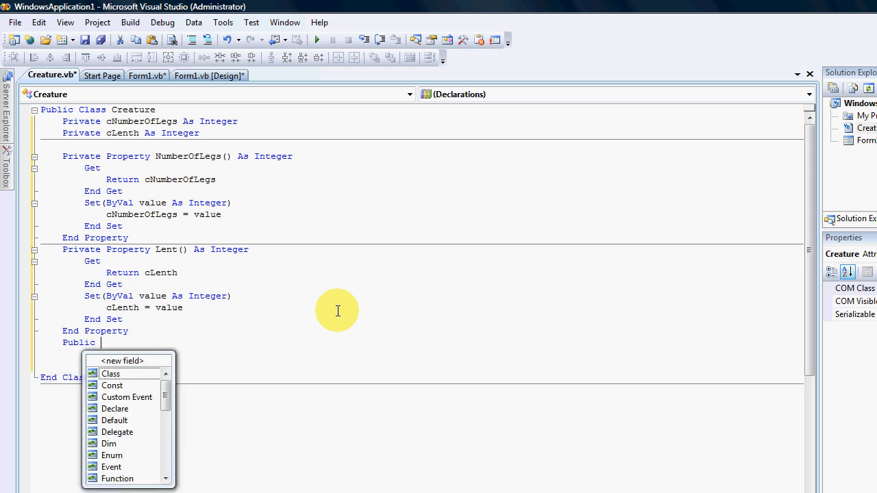
type("Sub")
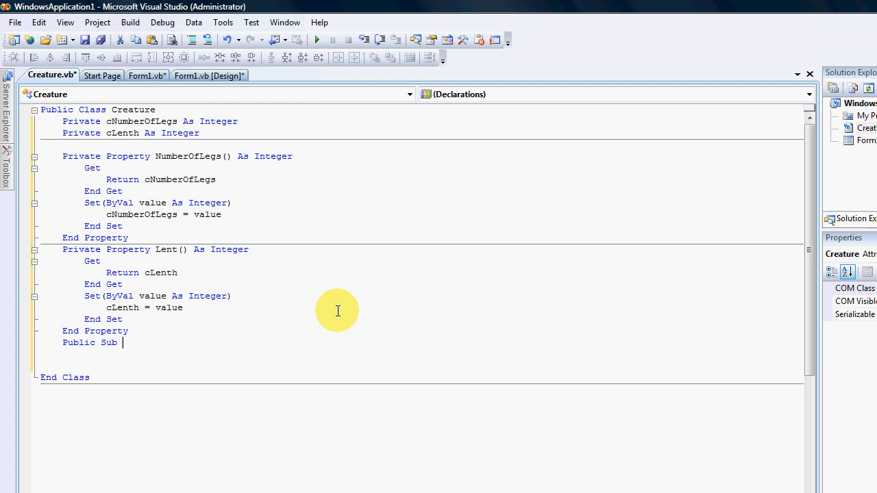
type("Cre")
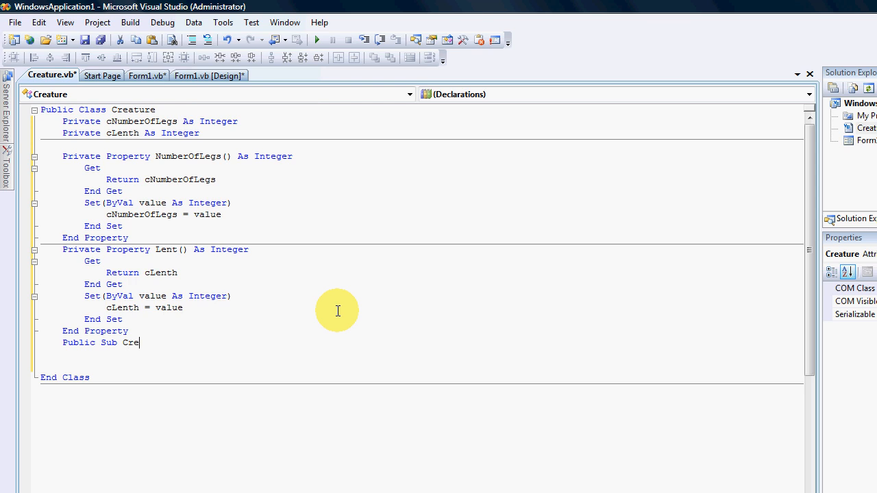
type("ateI")
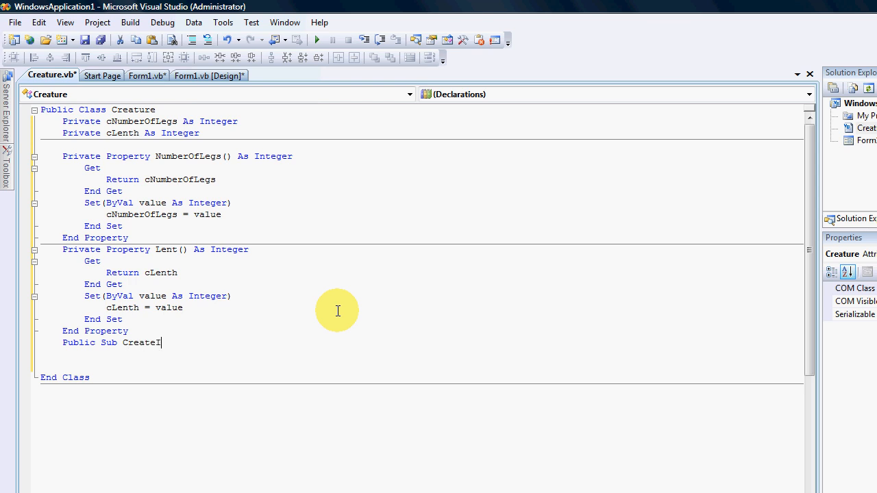
type("nsect")
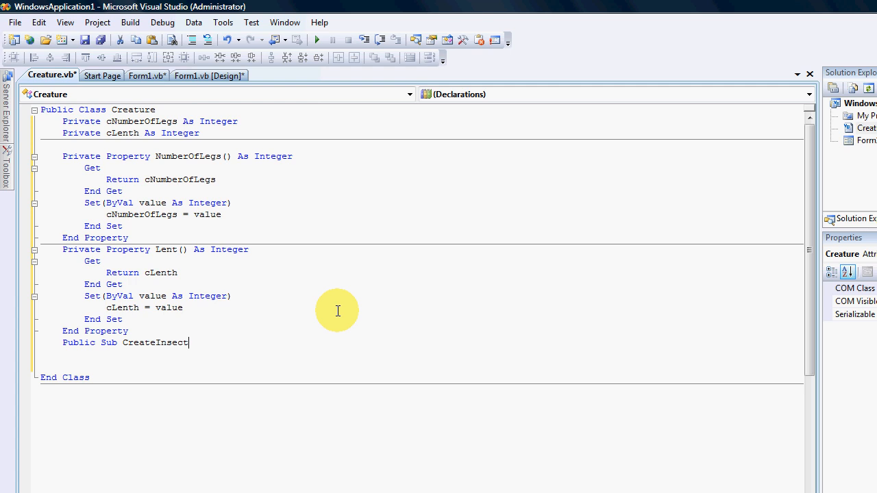
type("(ByVal")
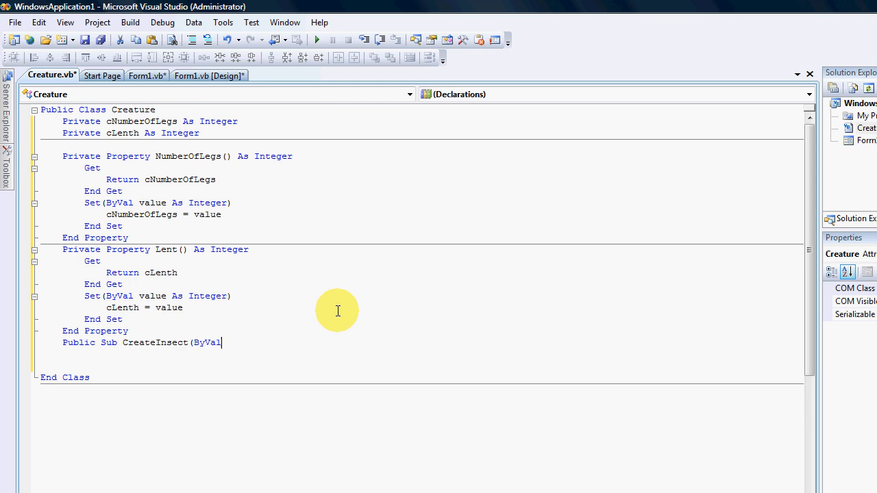
type("\" \"")
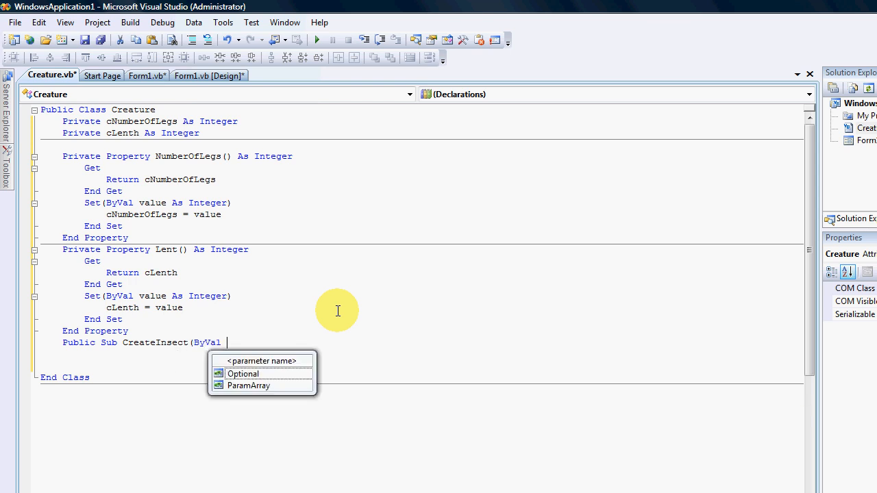
type("NumberOf")
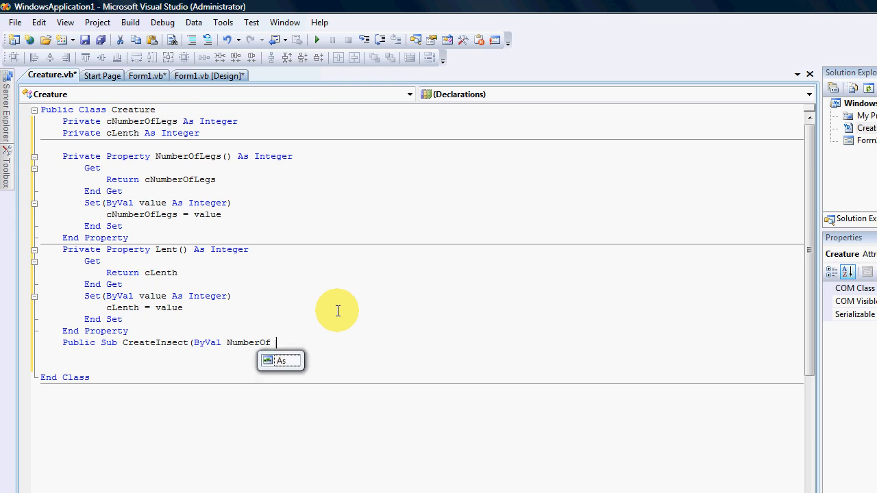
type("Legs")
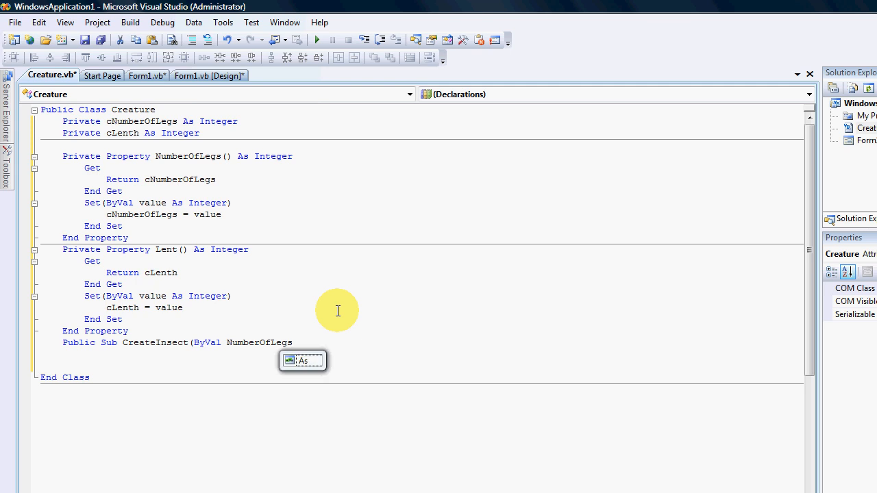
type("As in")
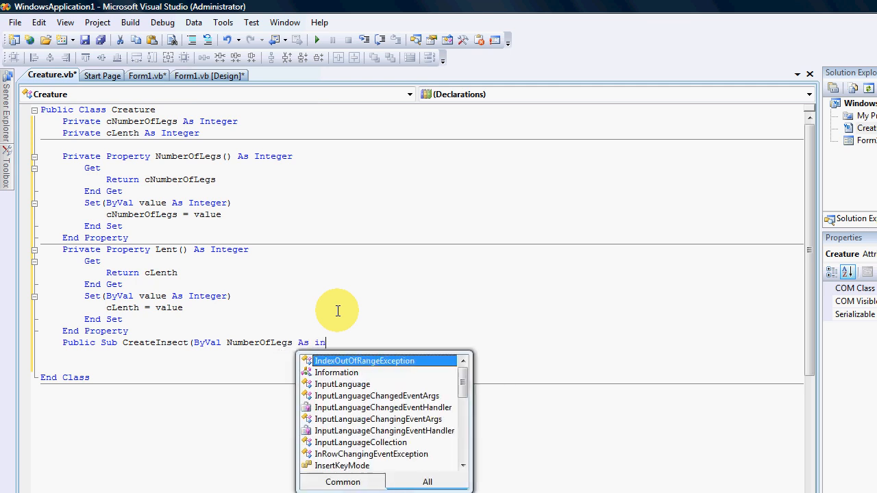
type("Integer")
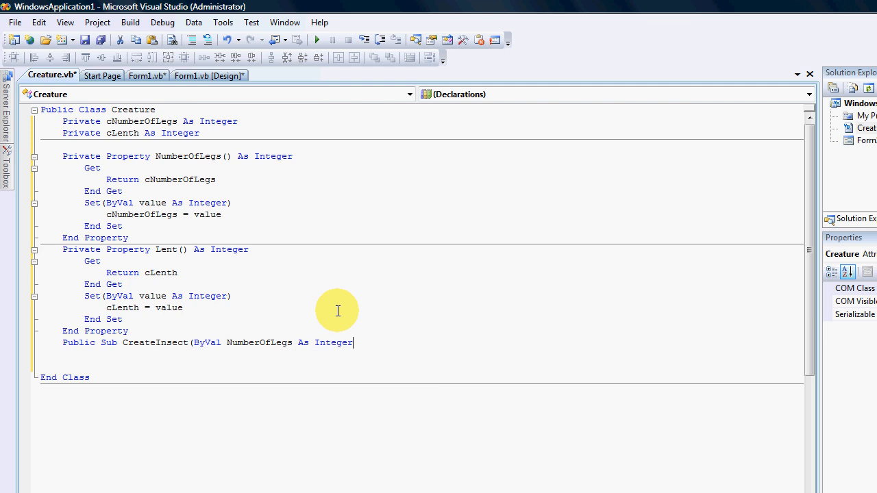
type(",")
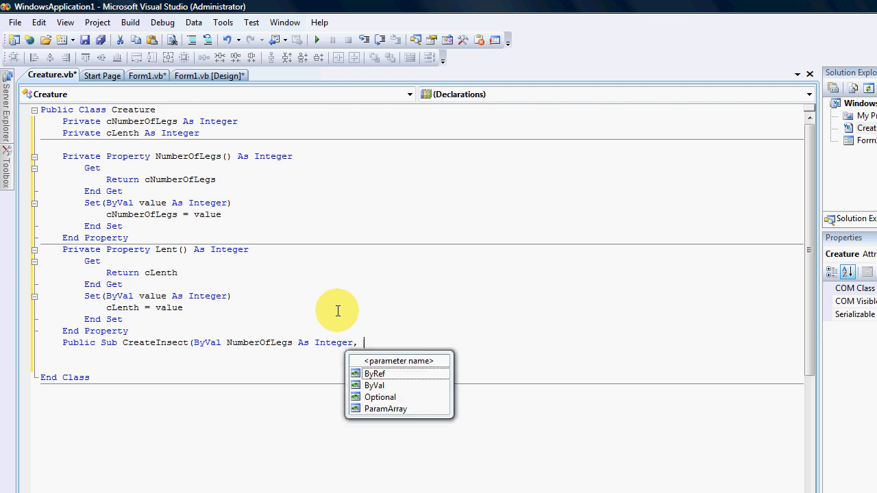
type("ByVal")
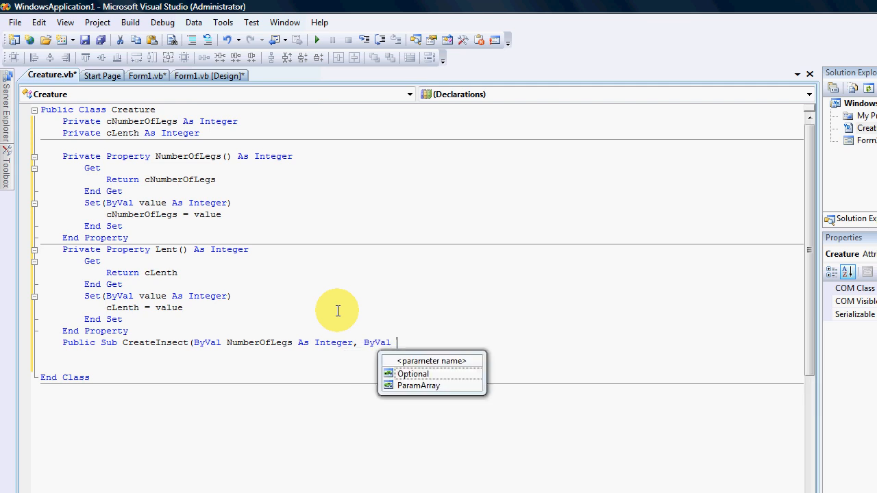
type("Lent As in")
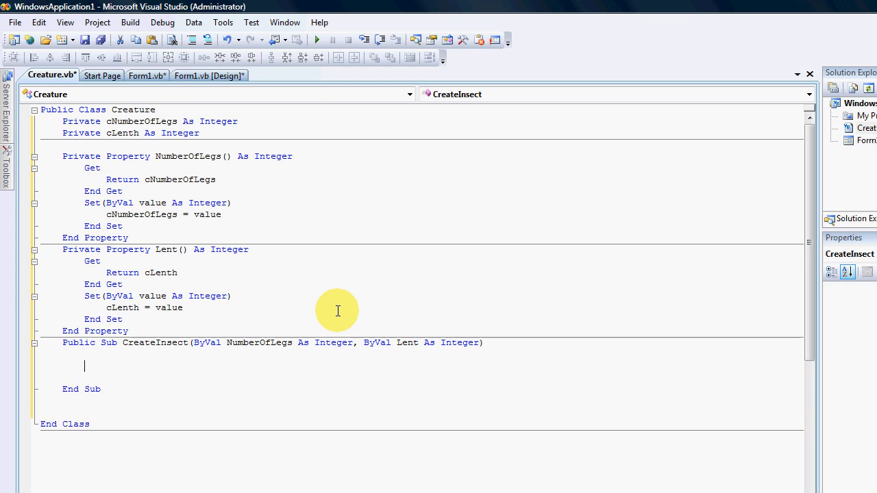
- Fill CreateInsect with NumberOfLegs = NumberOfLegs and Lenth = Lenth, then return to Form1 code
type("nu")
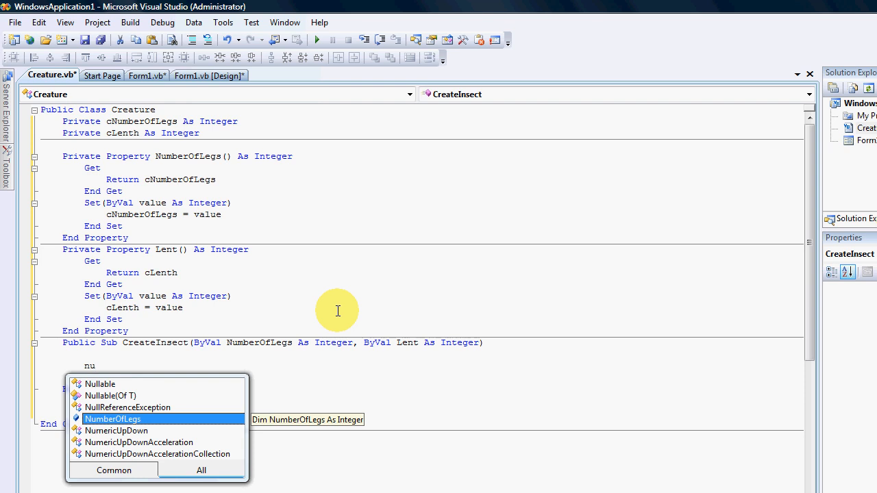
type("NumberOfLegs =")
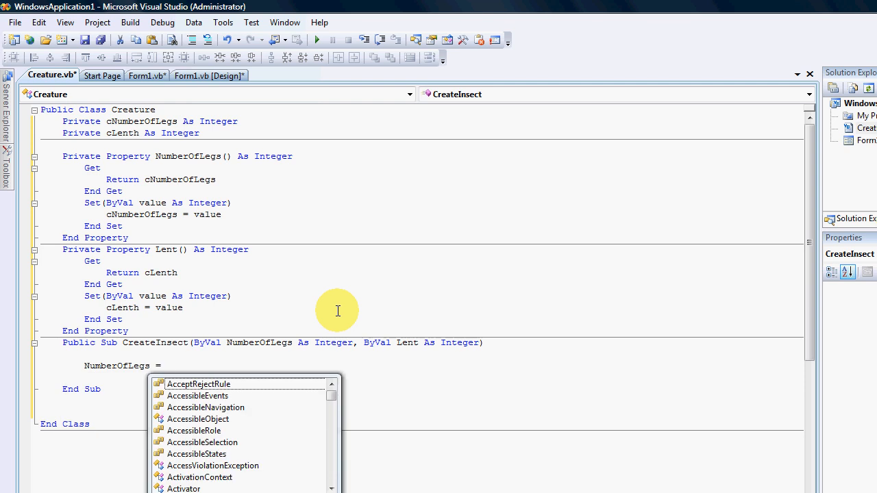
type("NumberOfLegs")
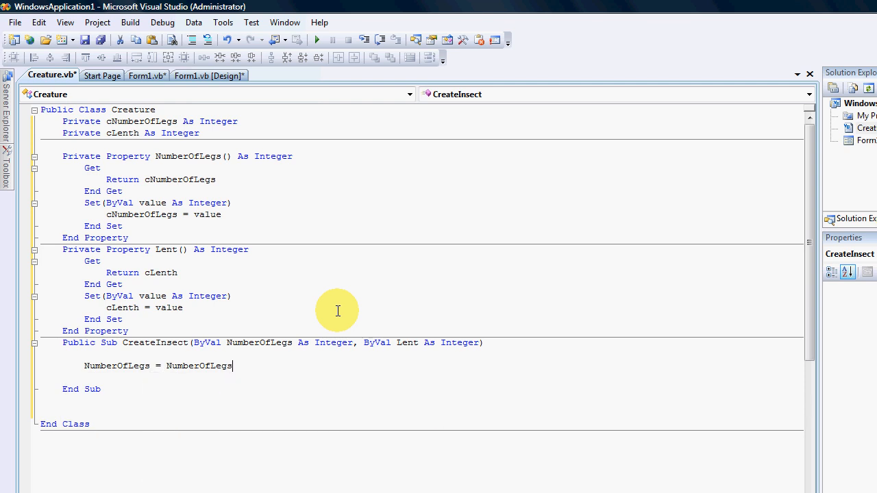
key("Enter")
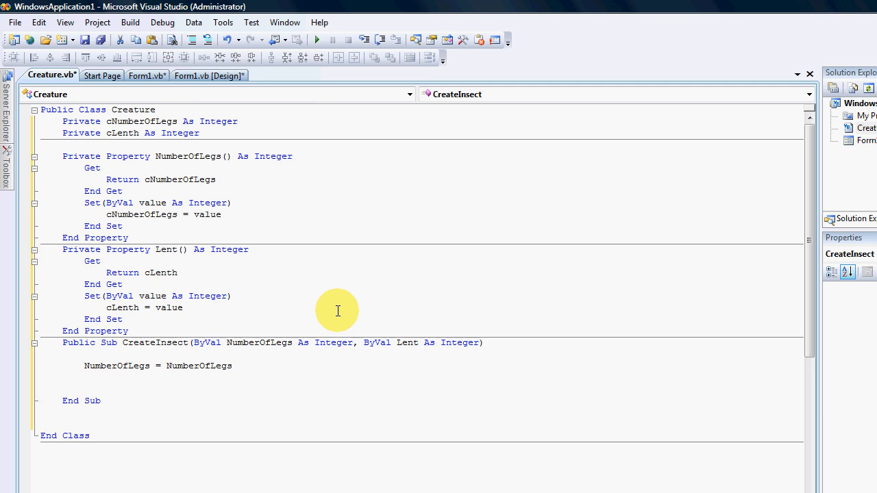
mouse_move(194, 267)
type("h")
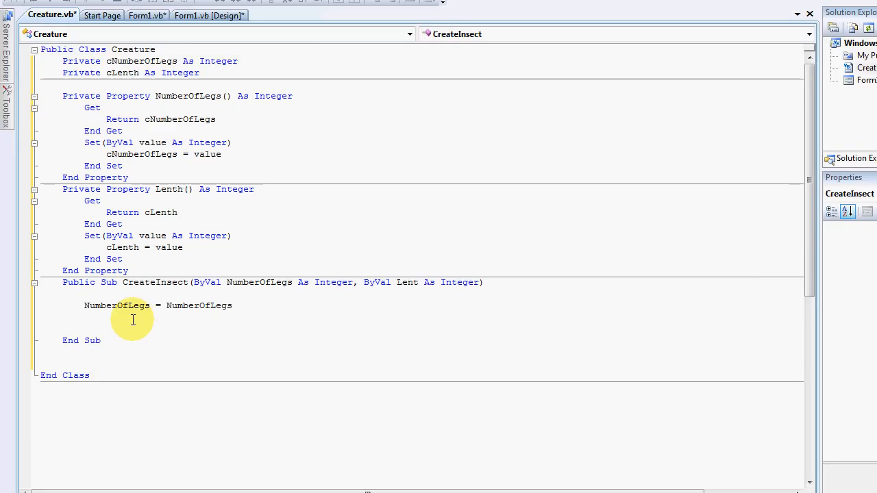
type("len")
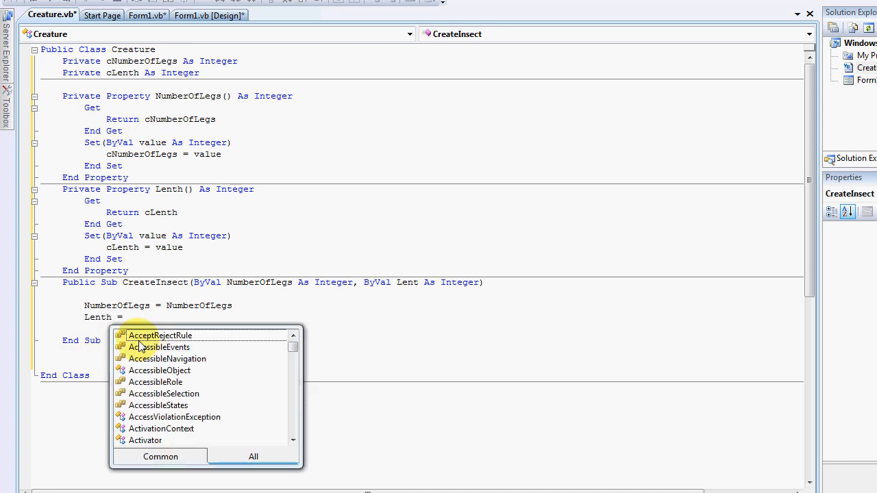
type("length")
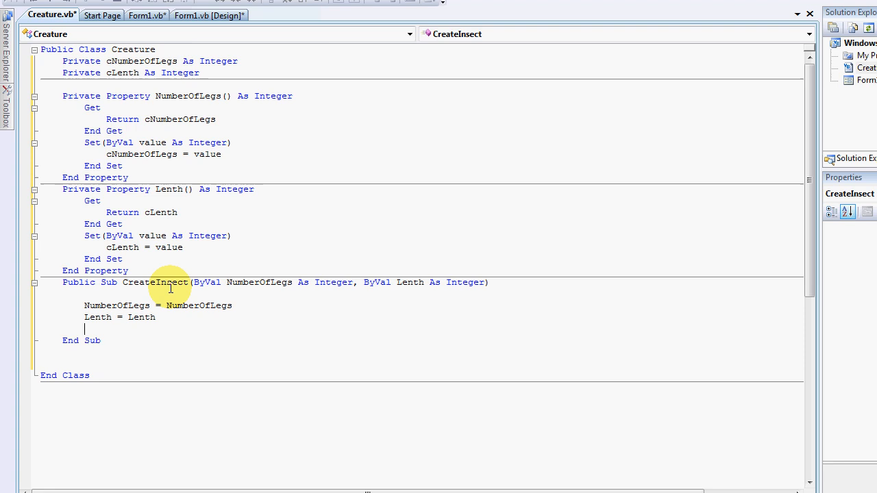
left_click(147, 75)
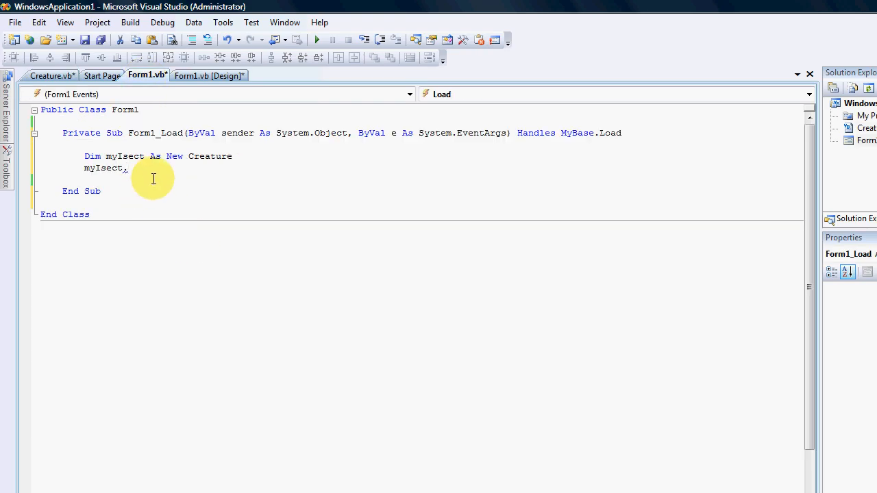
- Add the call myIsect.CreateInsect(100, 2) in Form1_Load, completing CreateInsect from IntelliSense
type(".")
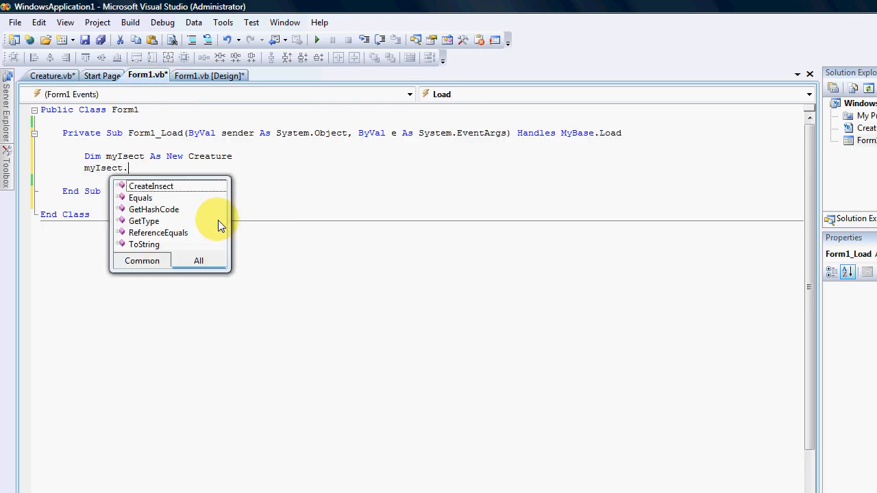
mouse_move(169, 192)
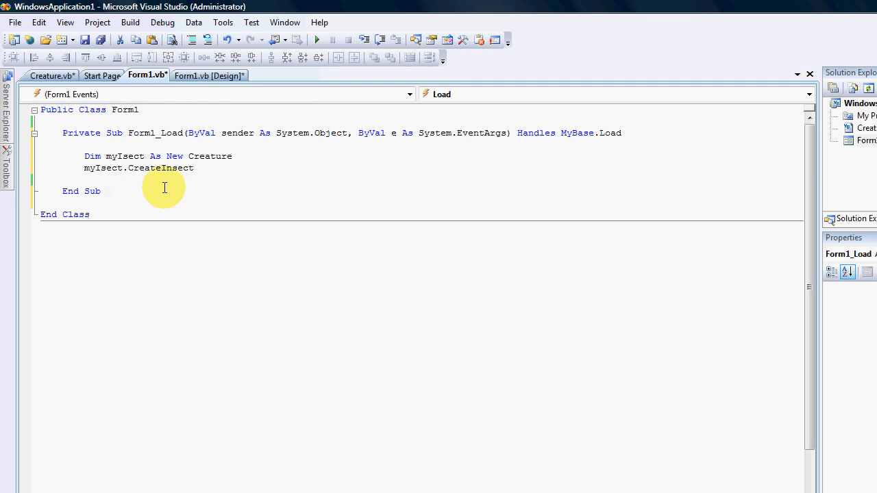
type("(")
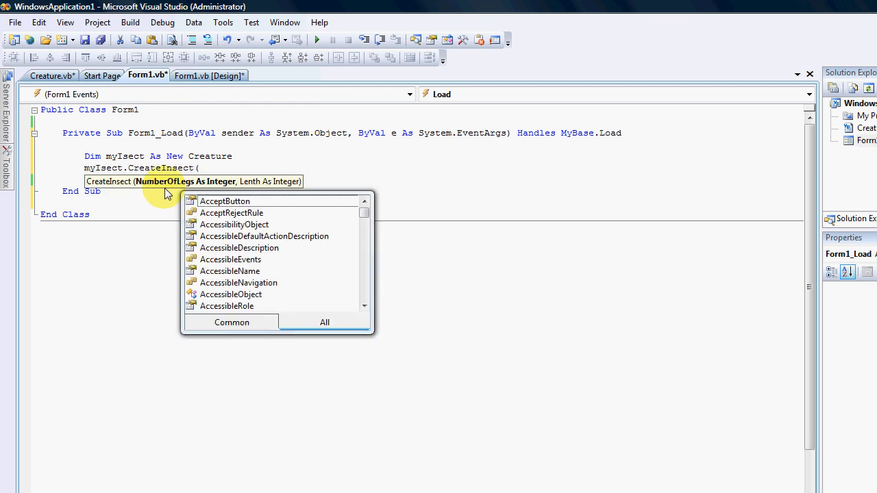
type("100,")
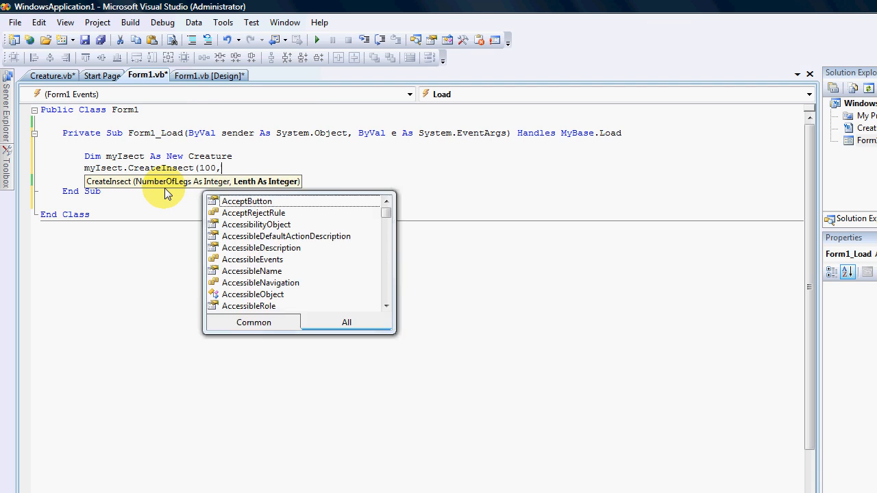
type("2)")
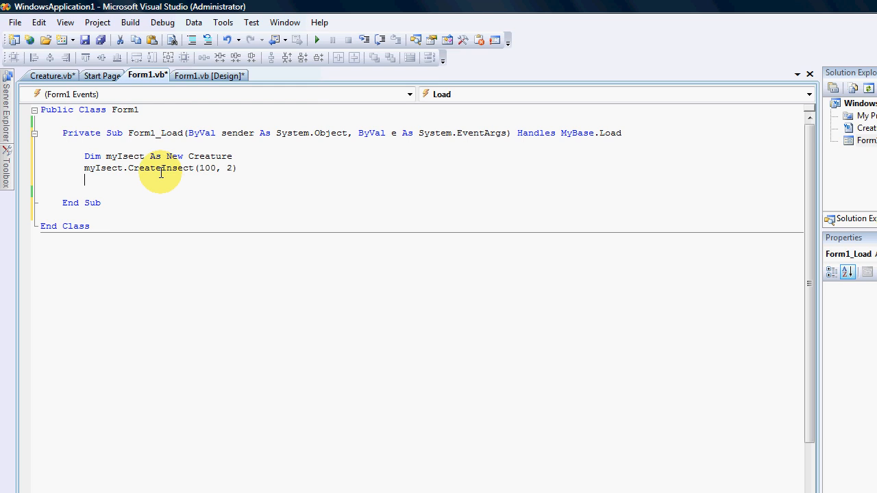
mouse_move(61, 82)
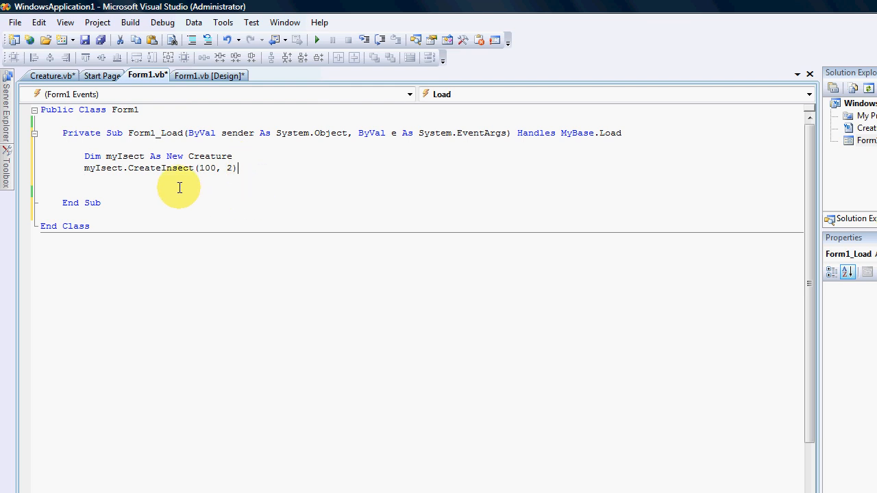
mouse_move(96, 156)
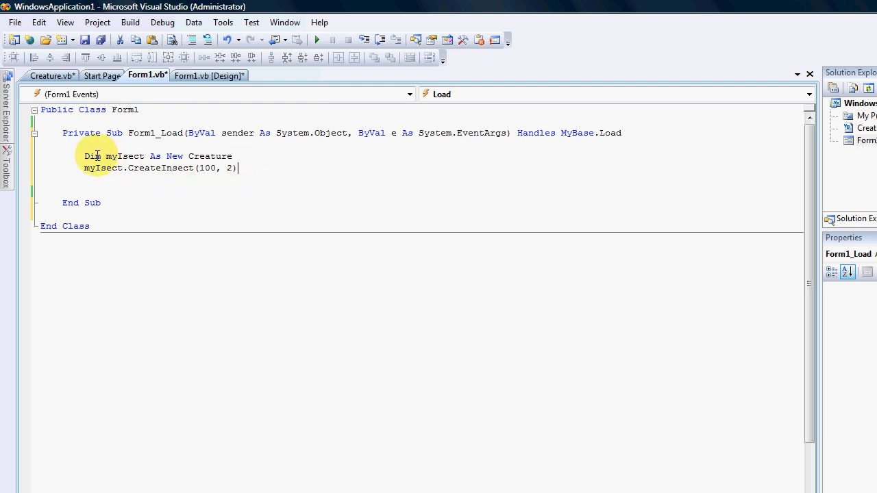
mouse_move(91, 156)
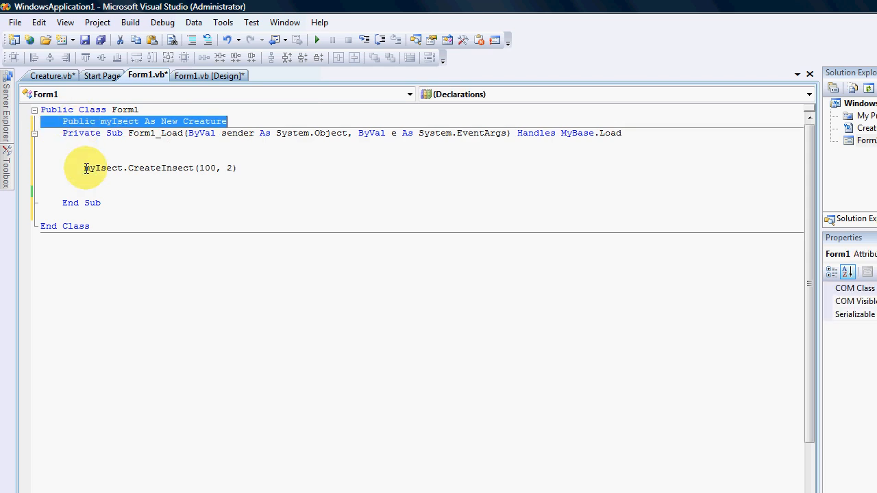
- Return the cursor to Form1_Load and start a new line after the CreateInsect call
left_click(244, 178)
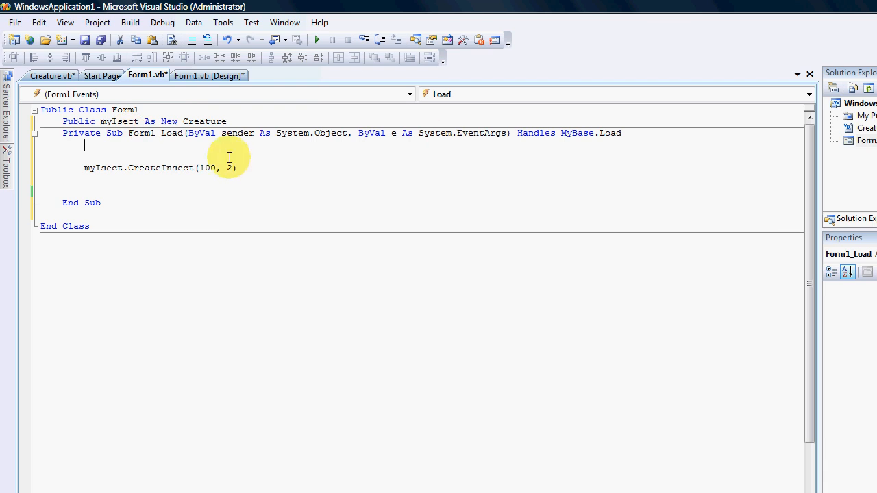
mouse_move(121, 121)
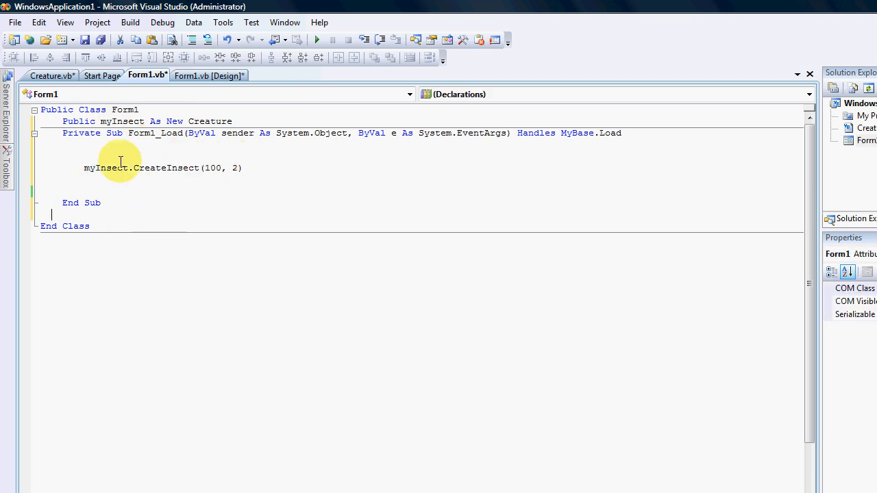
left_click(120, 121)
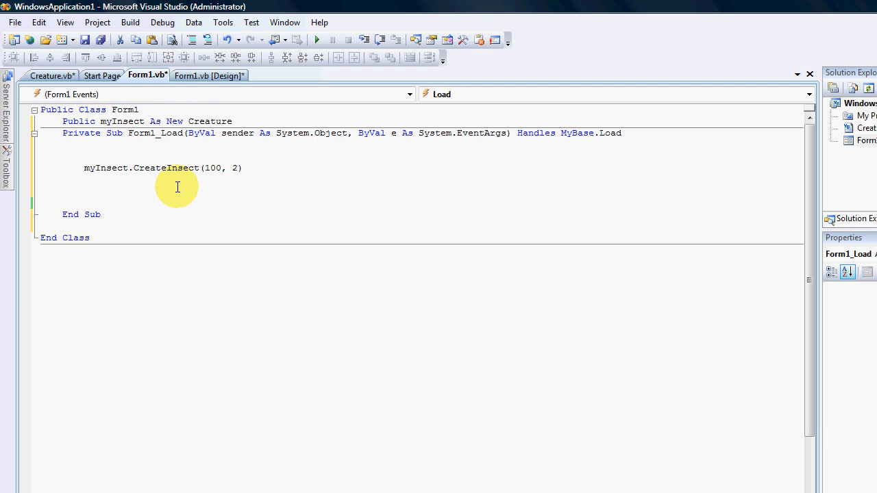
type("d")
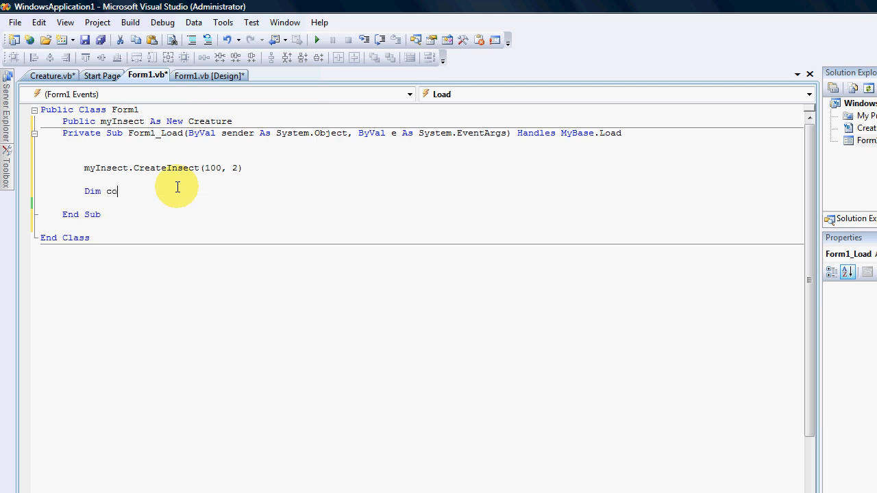
type("unt")
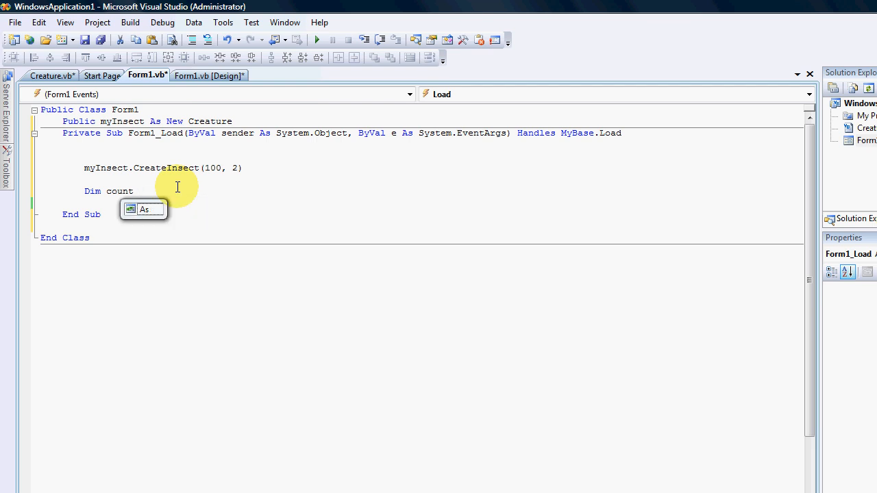
type("As int")
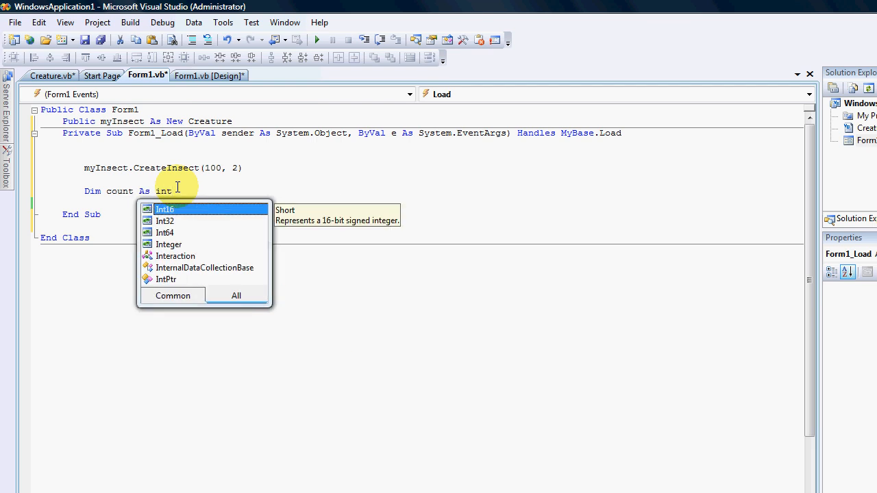
type("Integer =")
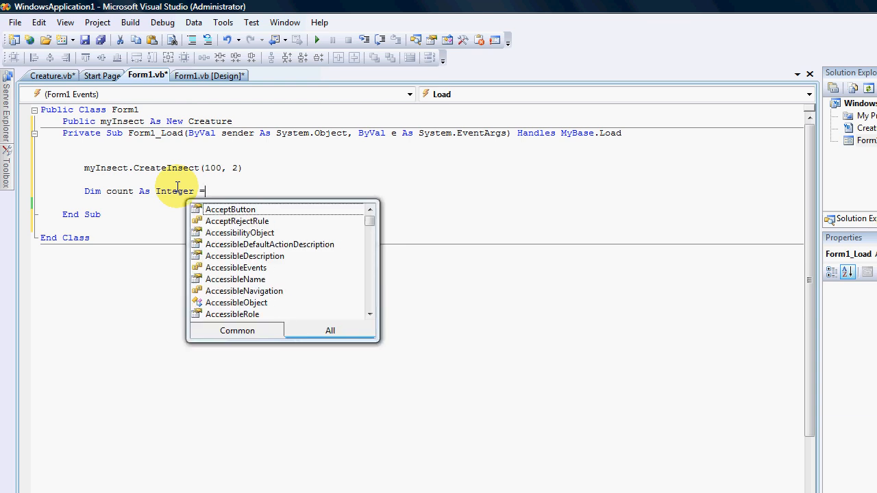
type("m")
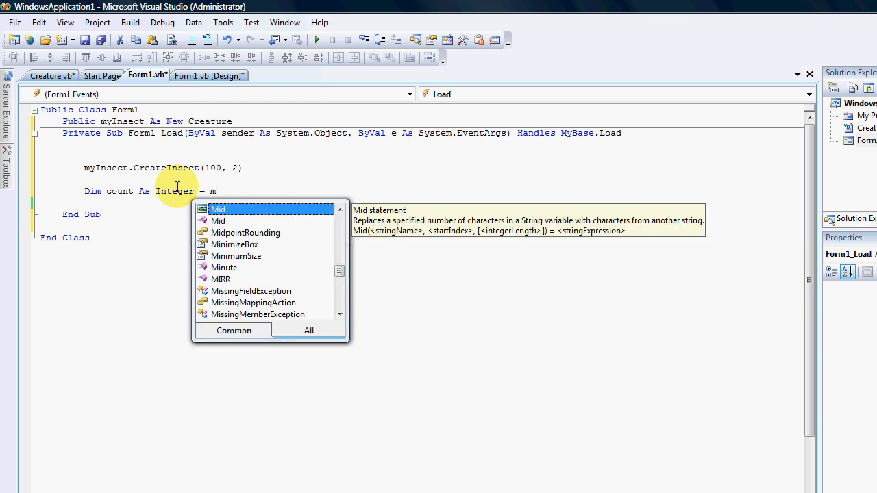
type("y")
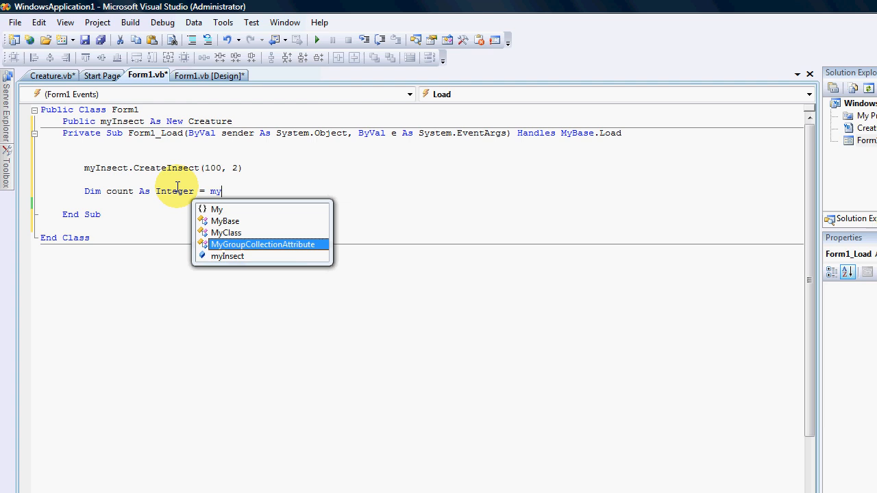
type("Insect.")
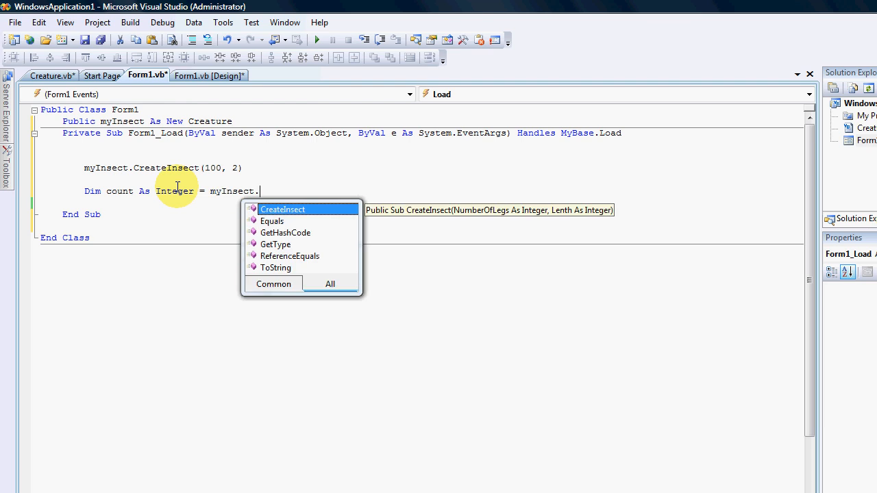
mouse_move(266, 221)
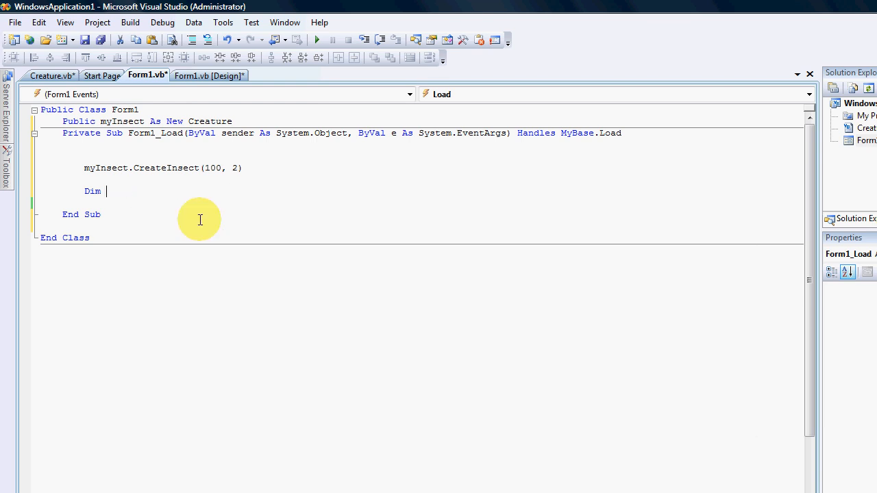
key("Backspace")
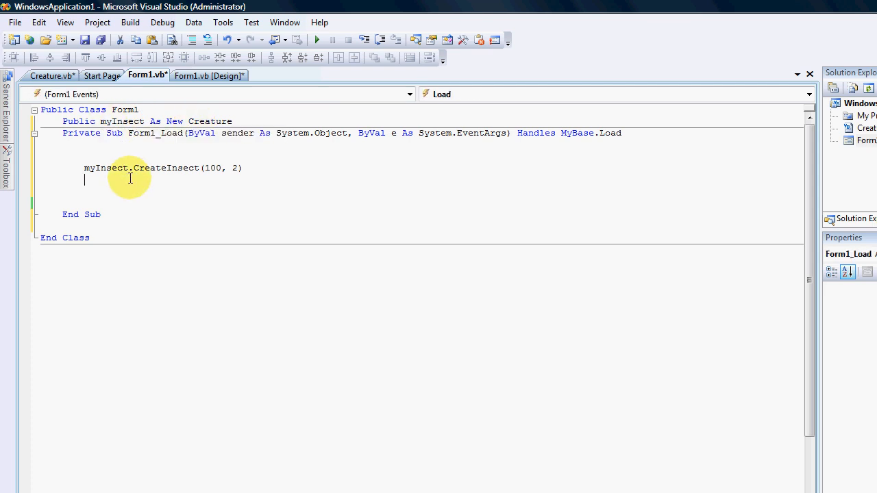
left_click(52, 77)
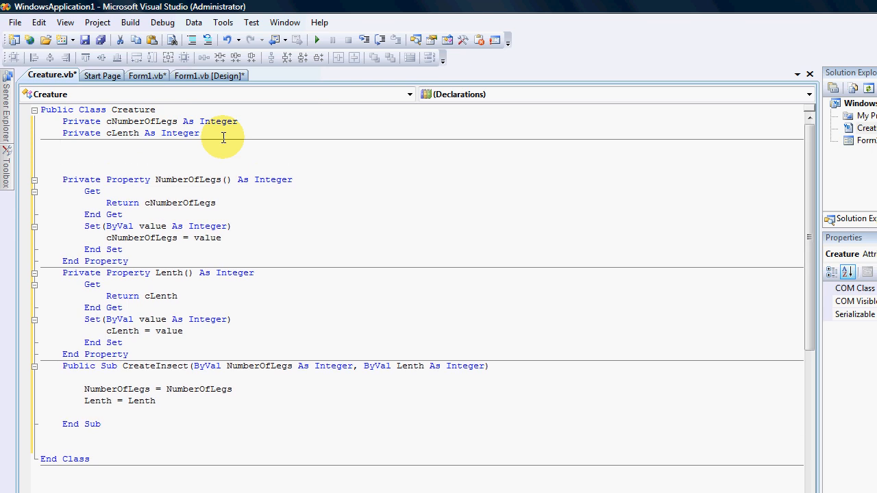
- Write Public Enum BugType in the Creature class with members Beetle and Worms
type("P")
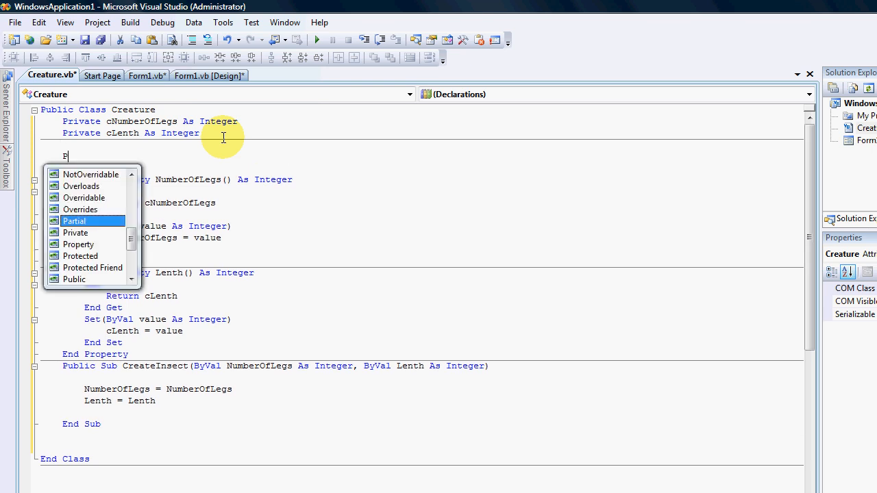
type("ublic Enum")
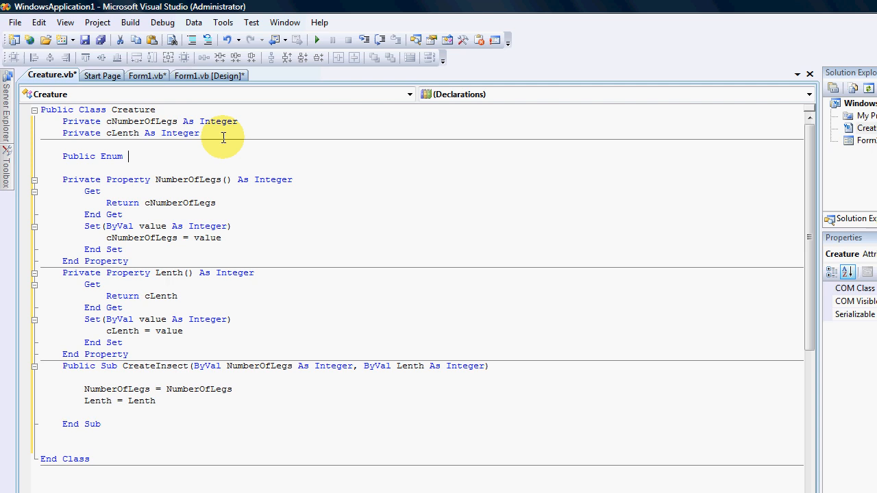
type("Bug")
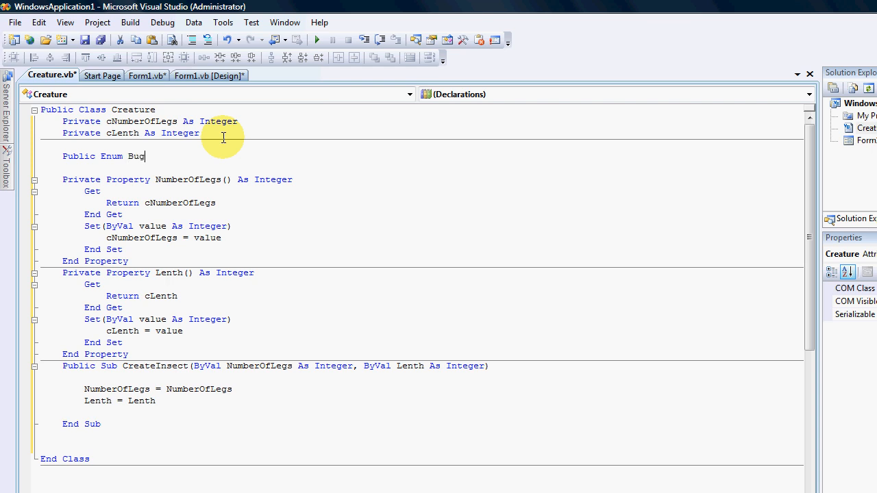
type("Type")
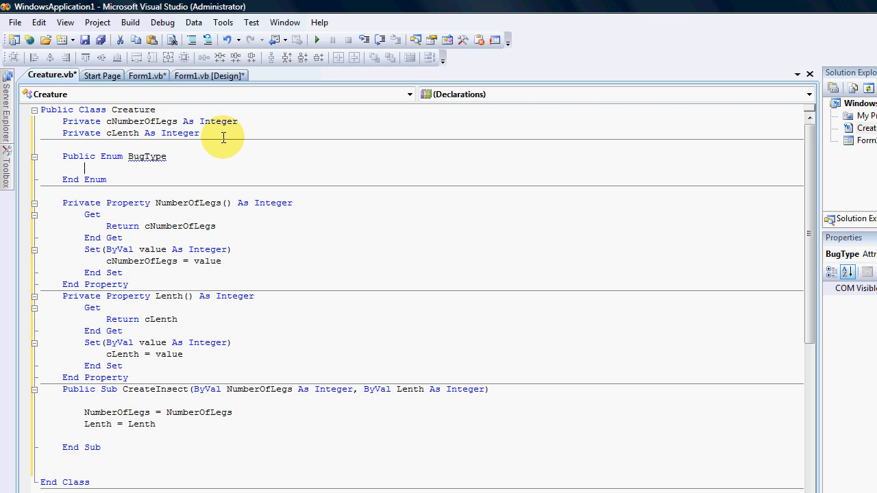
type("B")
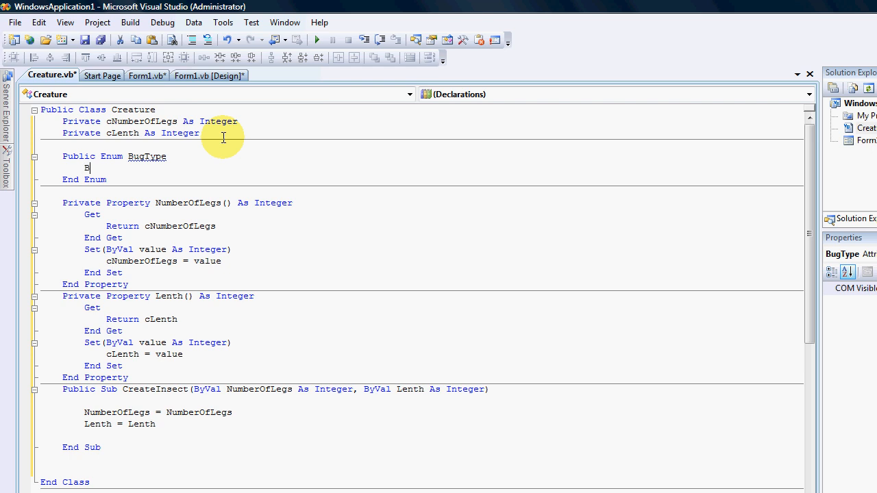
type("eetle")
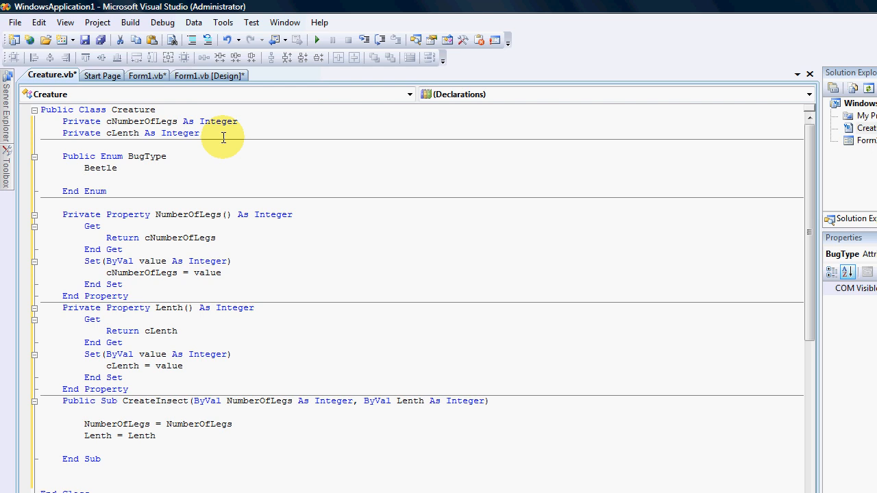
type("Wor")
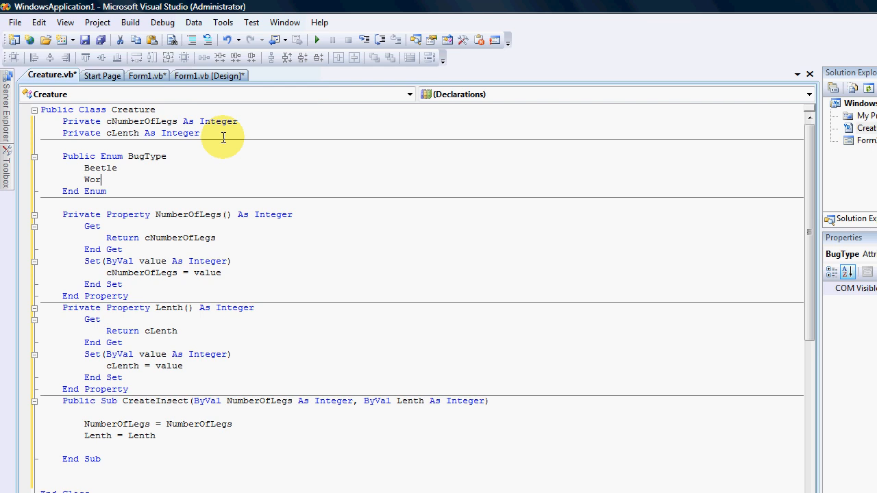
type("ms")
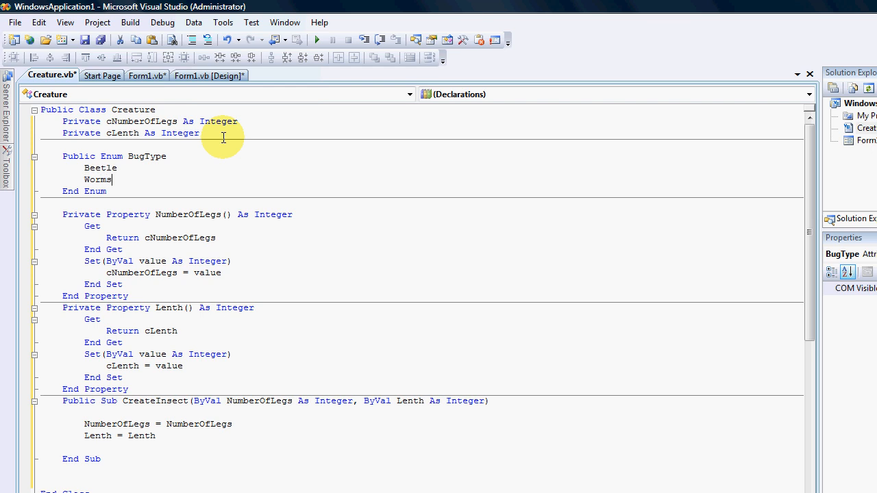
mouse_move(163, 190)
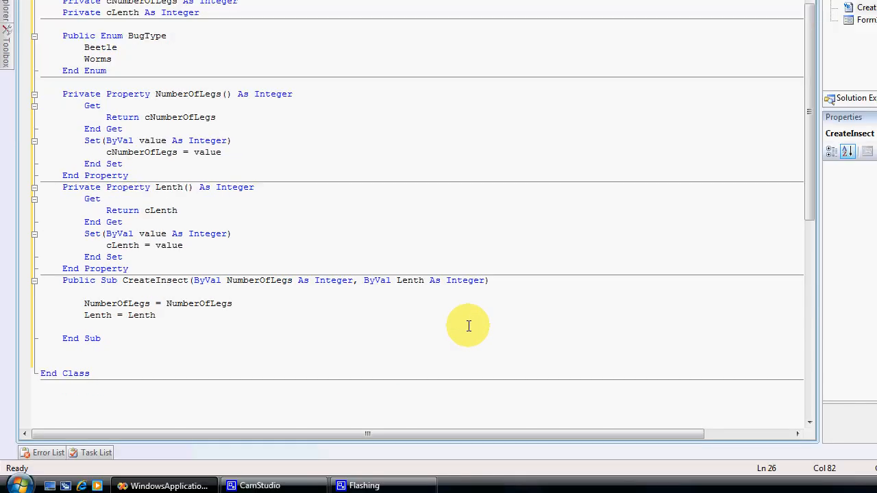
- Append a third parameter ', ByVal BugType As BugType' to the CreateInsect signature
type(", ByVal")
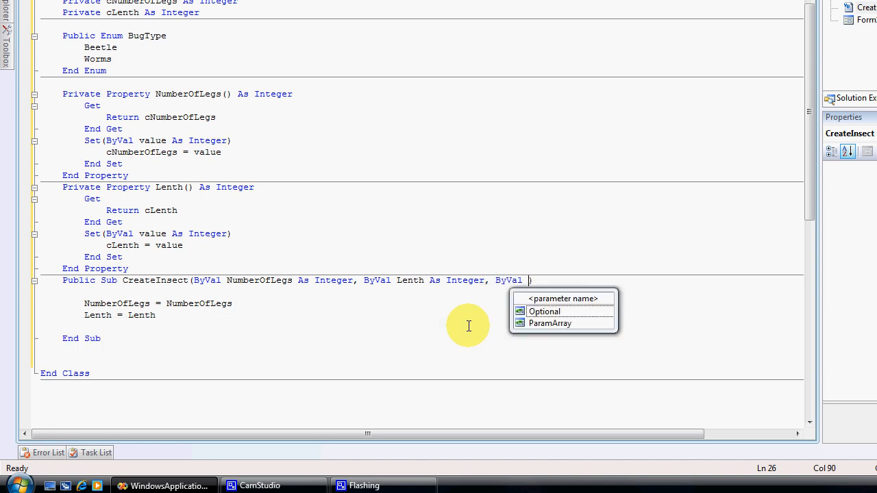
type("Bug")
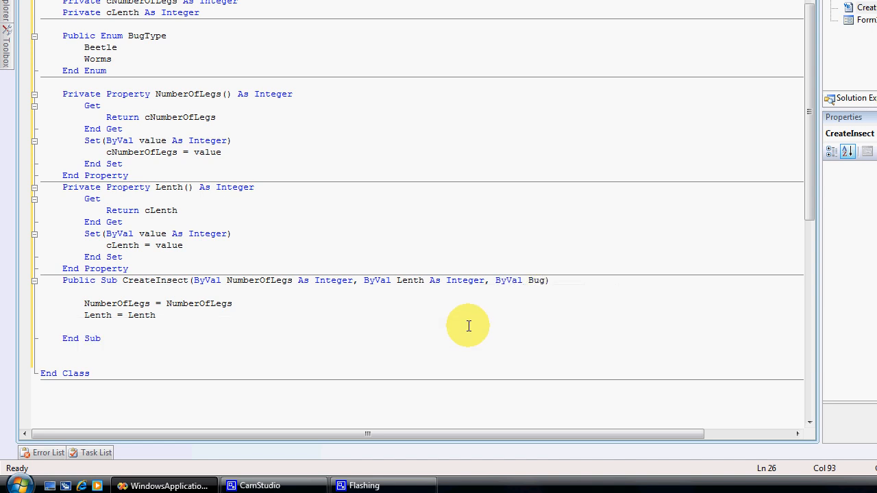
type("BugType a")
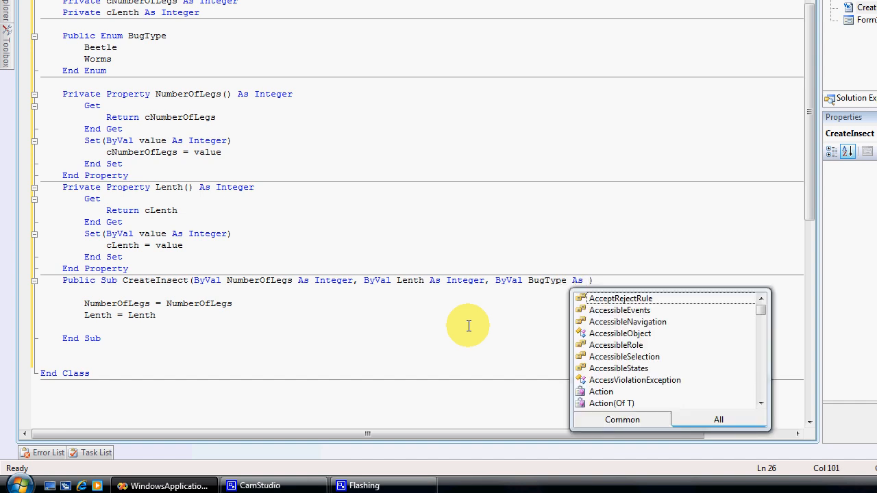
type("bu")
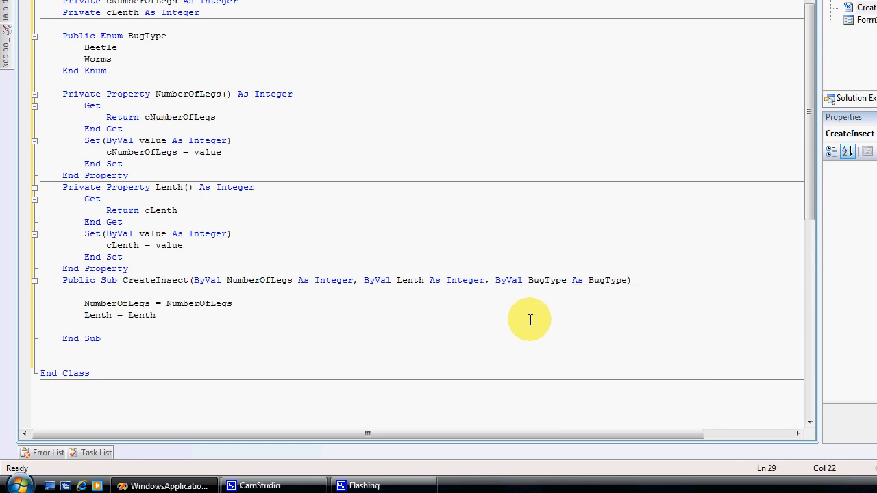
left_click(147, 75)
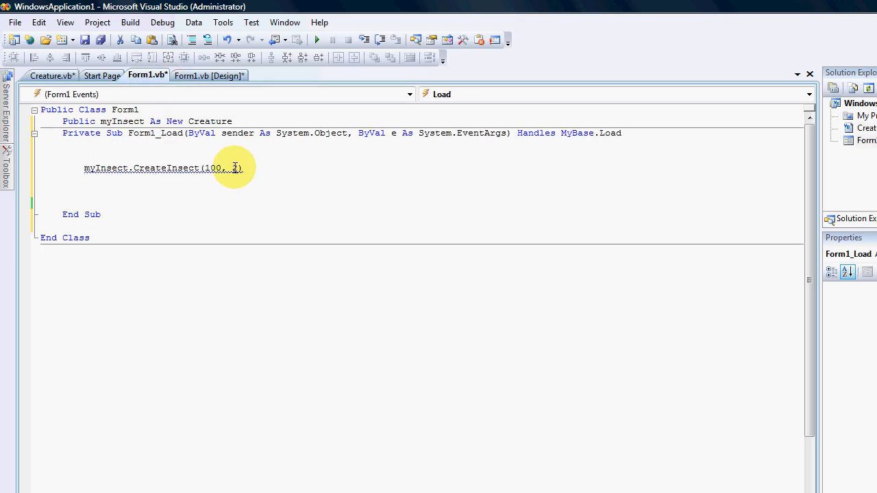
- Extend the Form1_Load call to CreateInsect(100, 2, Creature.BugType.Worms)
type(", 2,")
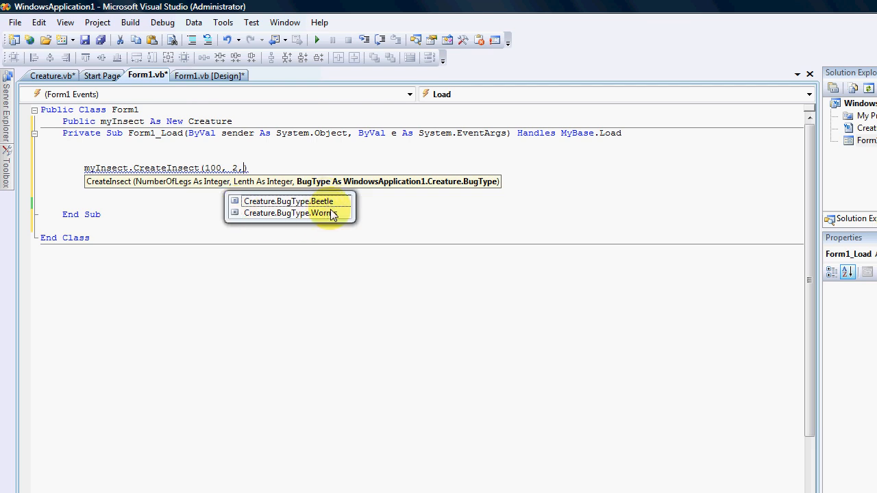
mouse_move(344, 207)
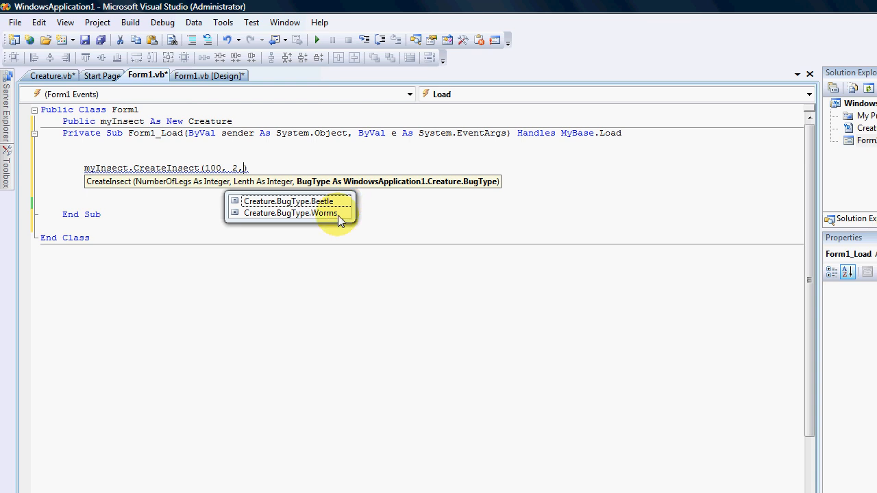
mouse_move(339, 203)
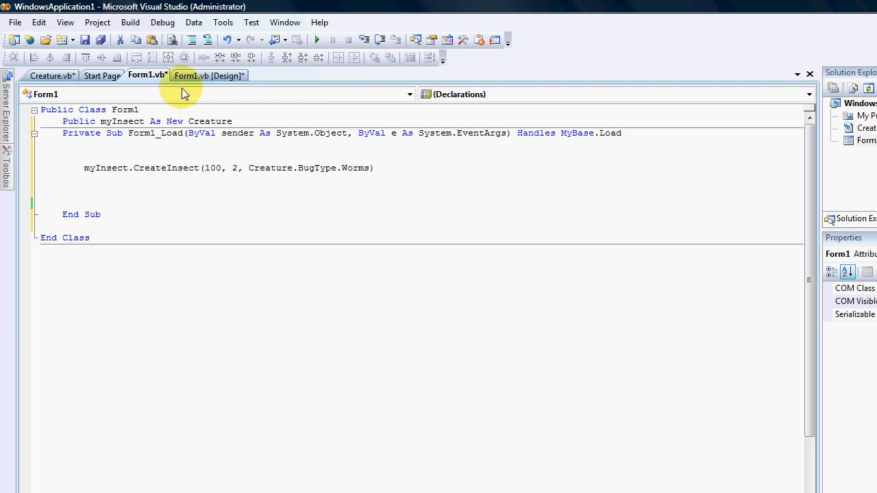
left_click(50, 75)
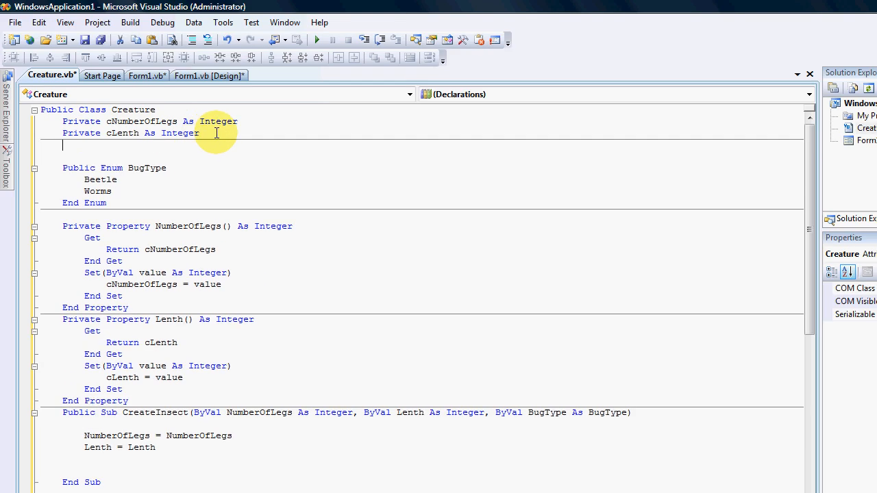
- Declare Private cBugtype As BugType in Creature and assign cBugtype = BugType inside CreateInsect
type("Private")
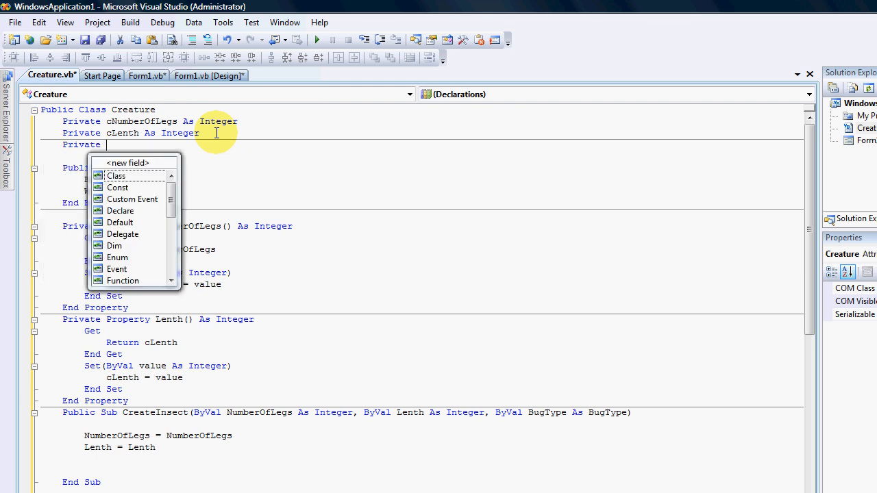
type("cBugt")
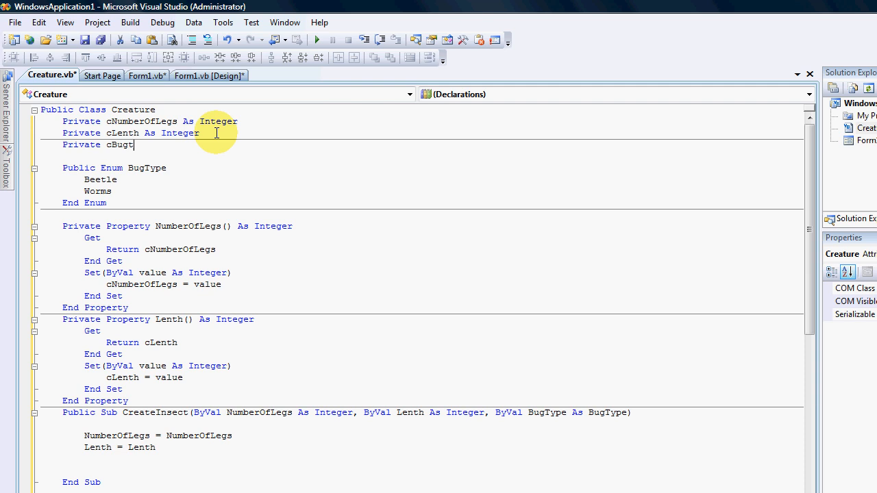
type("ype =")
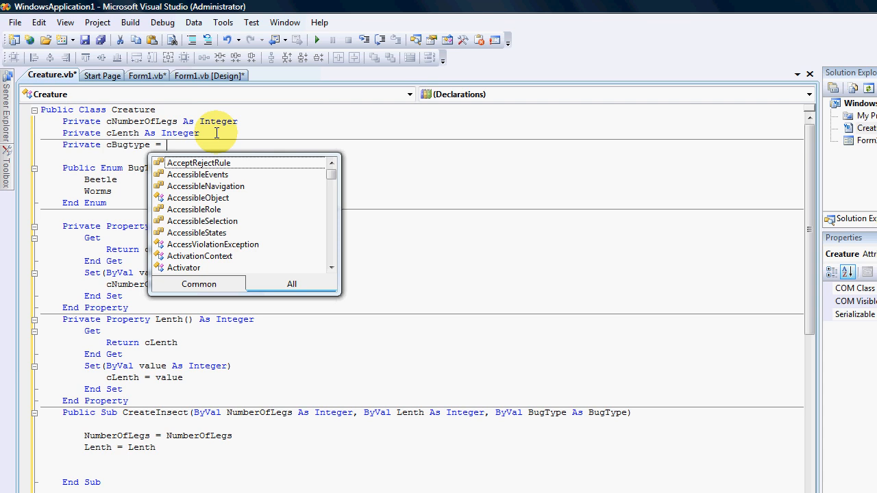
type("bu")
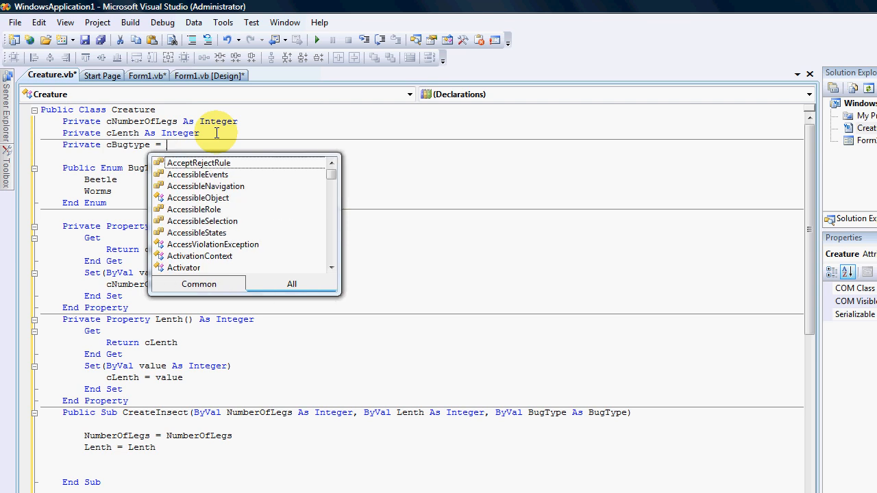
type("asa bu")
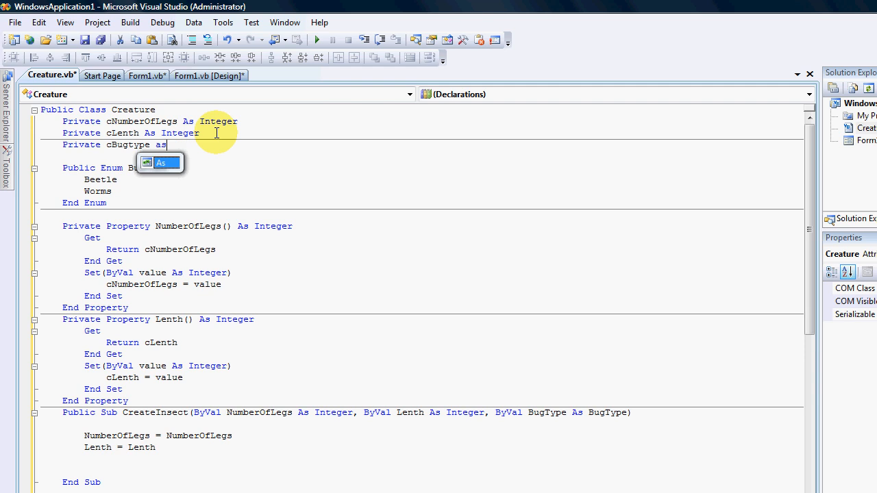
type("bug")
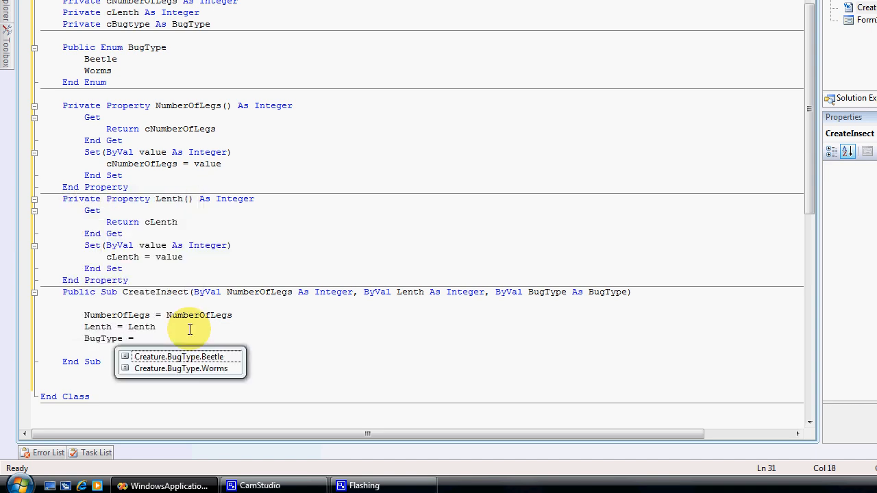
type("b")
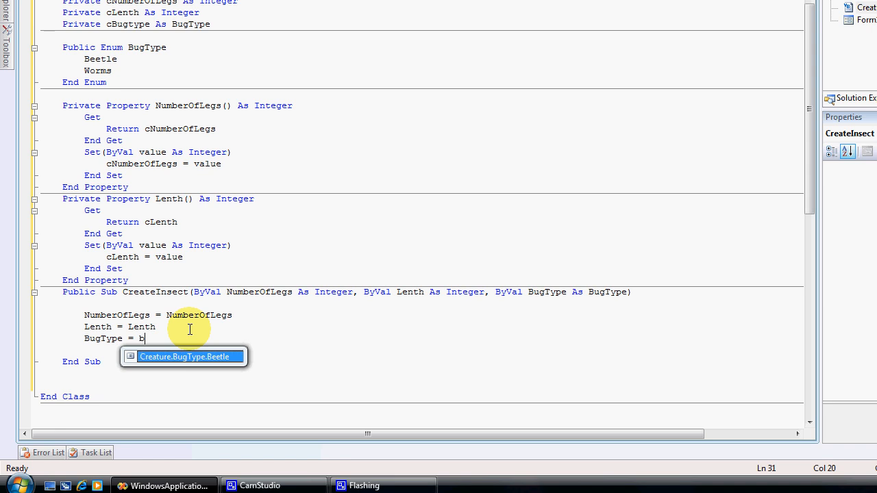
type("ugty")
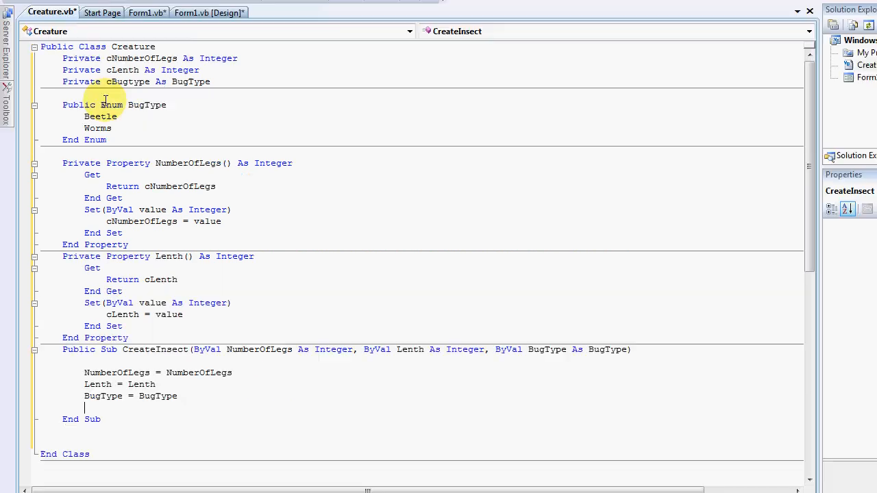
scroll("down", 3)
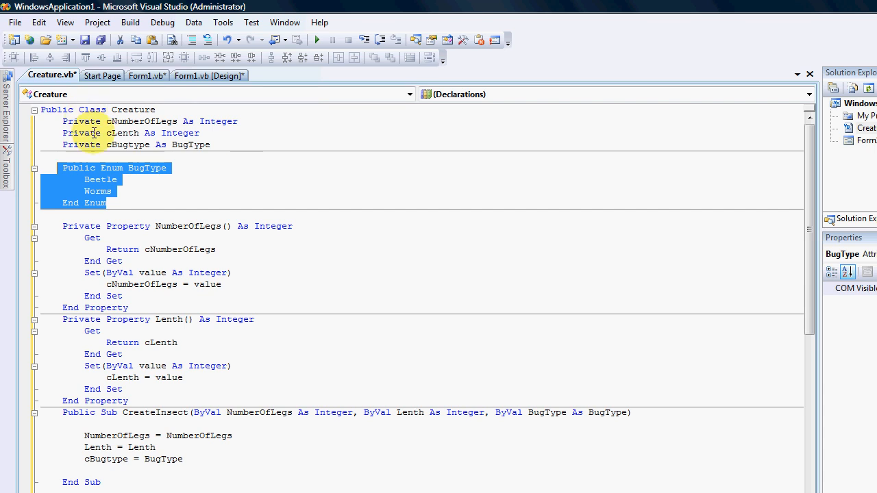
mouse_move(274, 326)
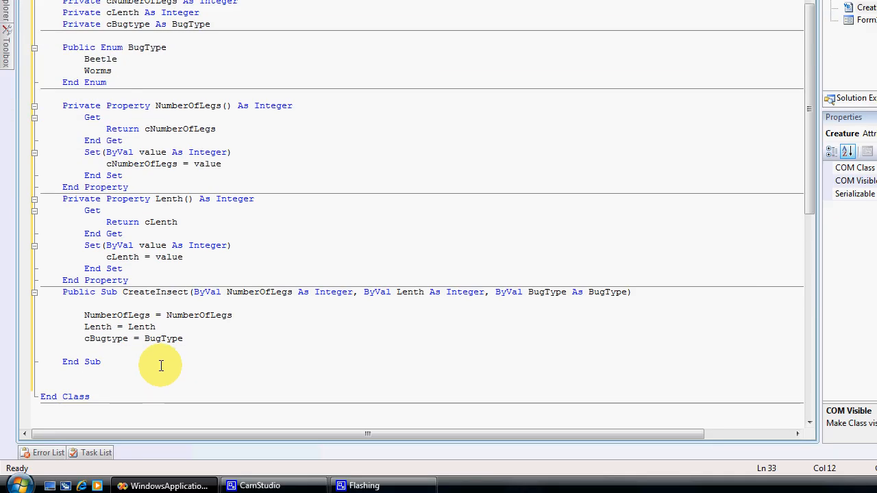
- Write Public Function RetunNumberOfLegs() As Integer with a Return statement started inside
type("F")
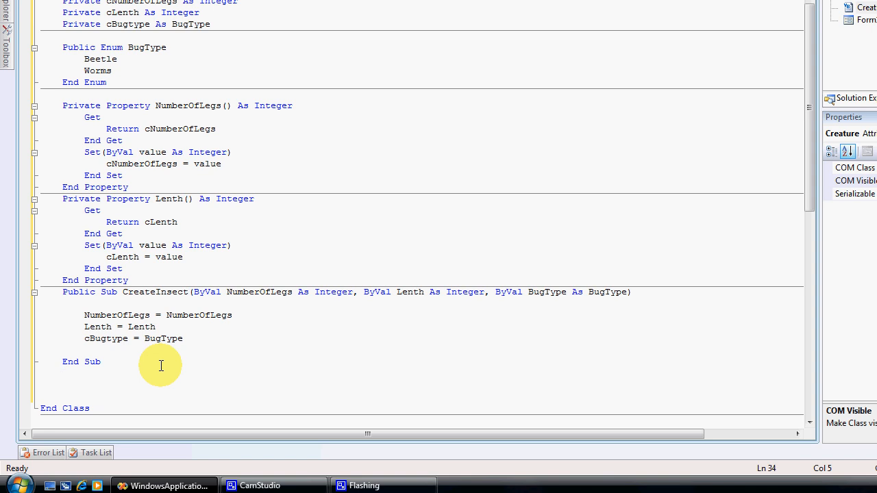
type("Public")
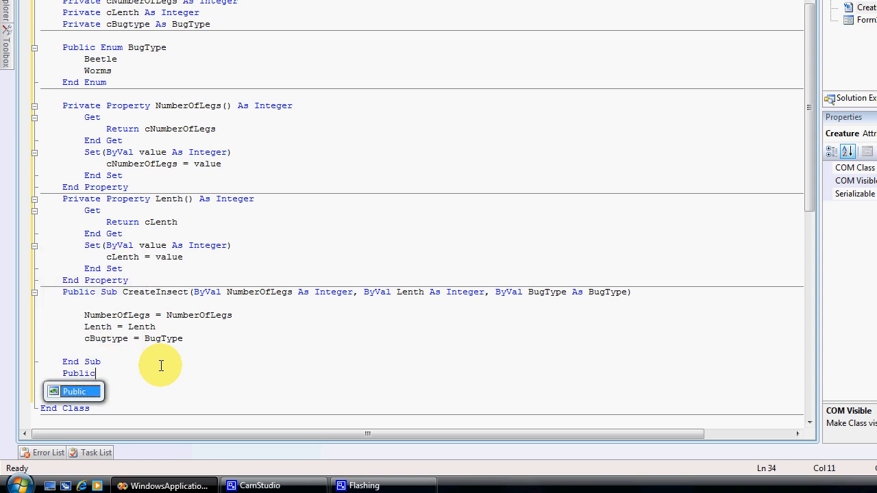
type("Function")
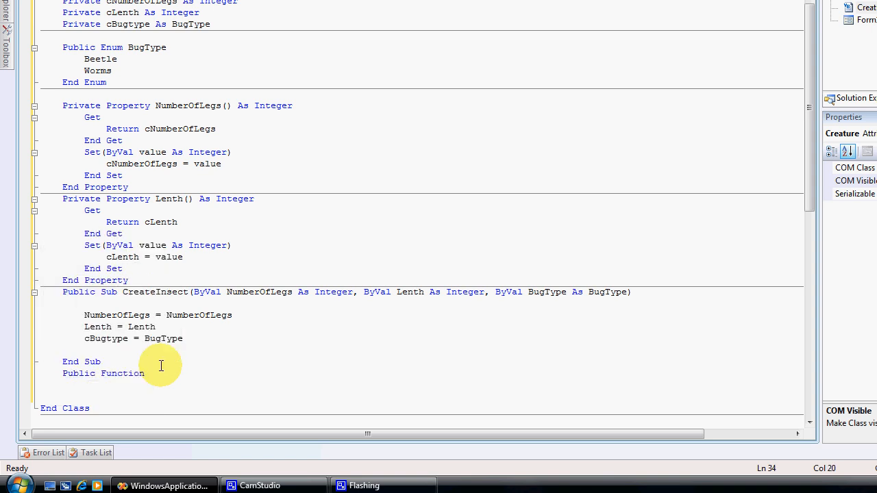
type("Ret")
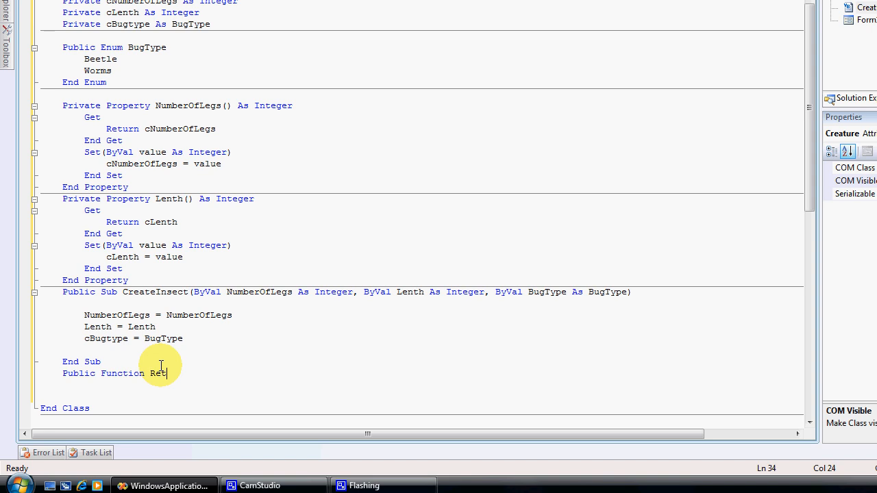
type("unN")
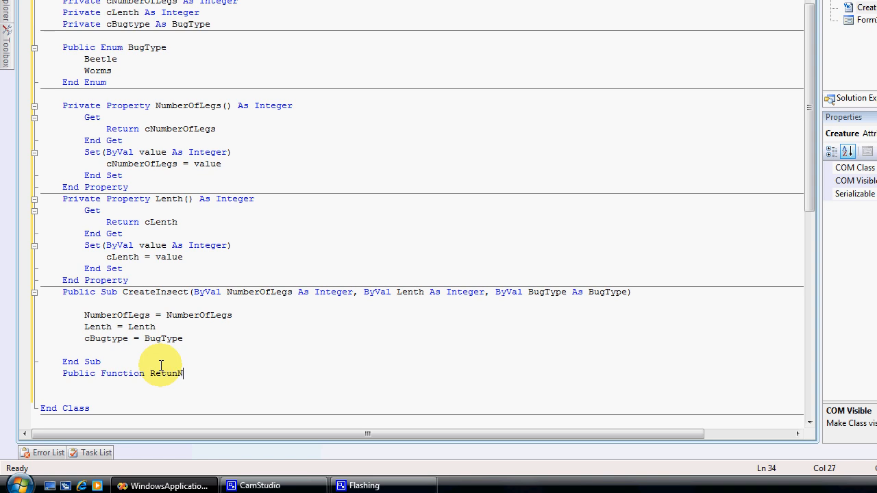
type("umber")
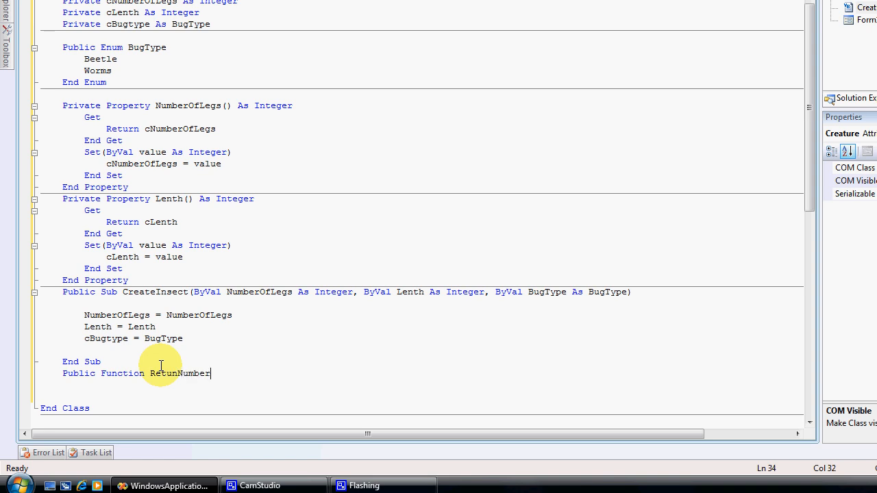
type("OfLegs (")
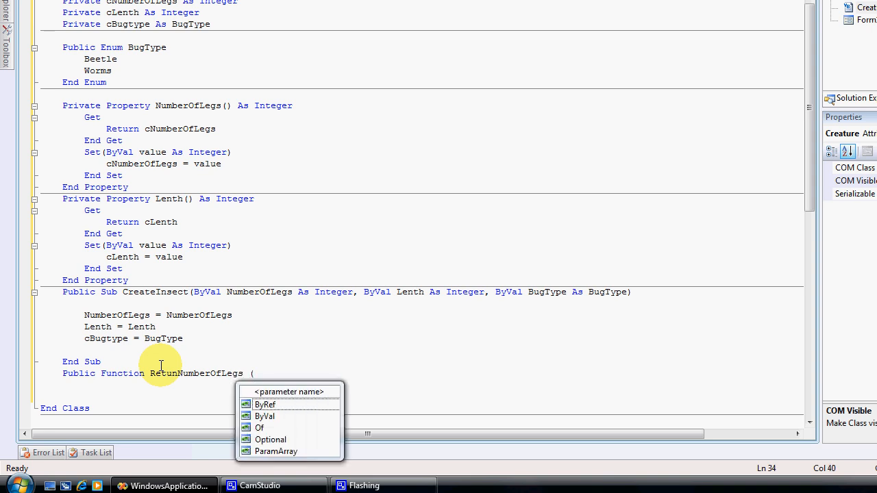
type(")")
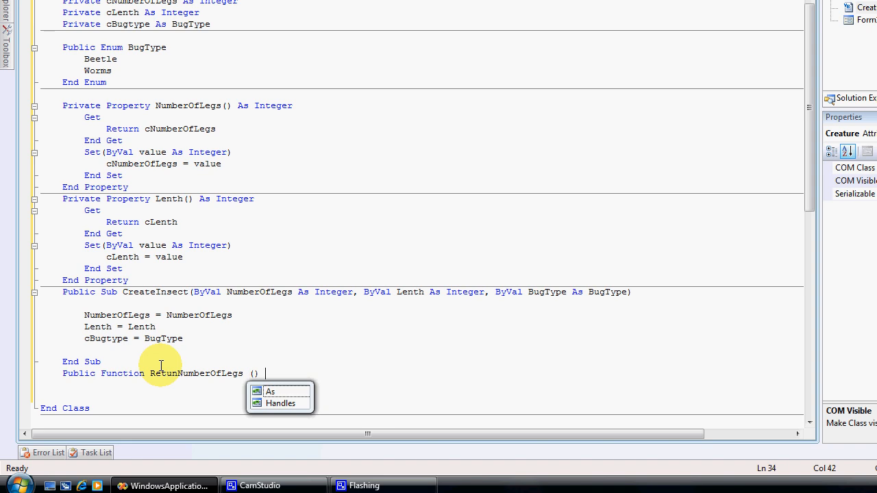
type("As intege")
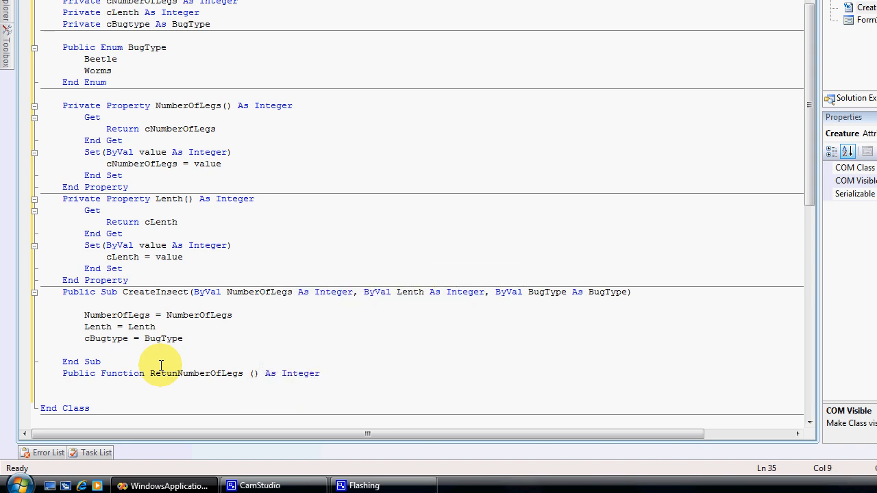
type("retu")
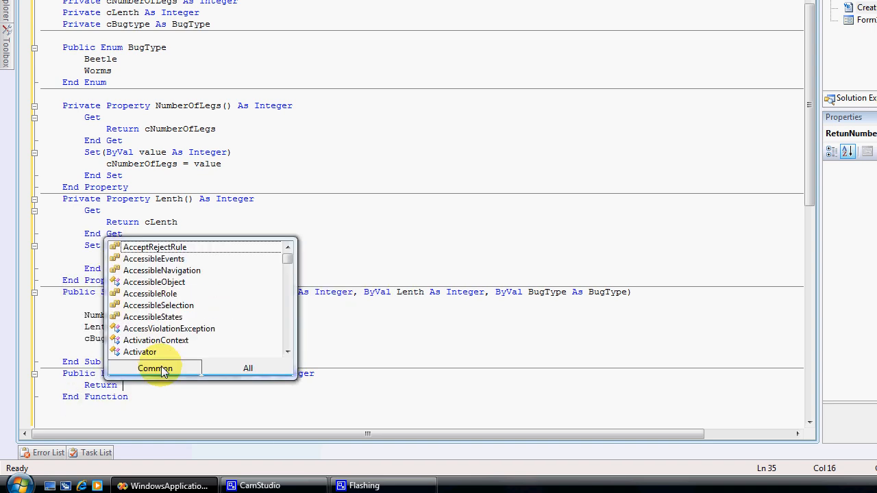
type("nu")
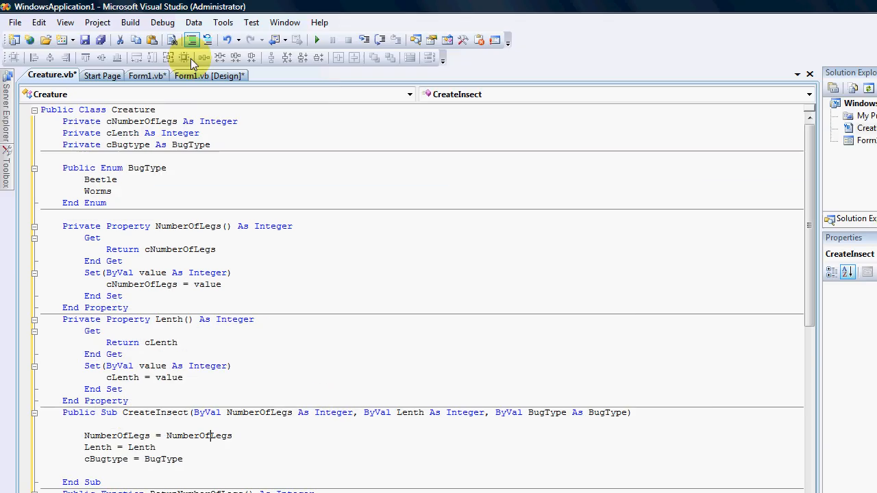
- In Form1_Load write Dim mynum As Integer = myInsect. under the CreateInsect call, ready for RetunNumberOfLegs
left_click(145, 76)
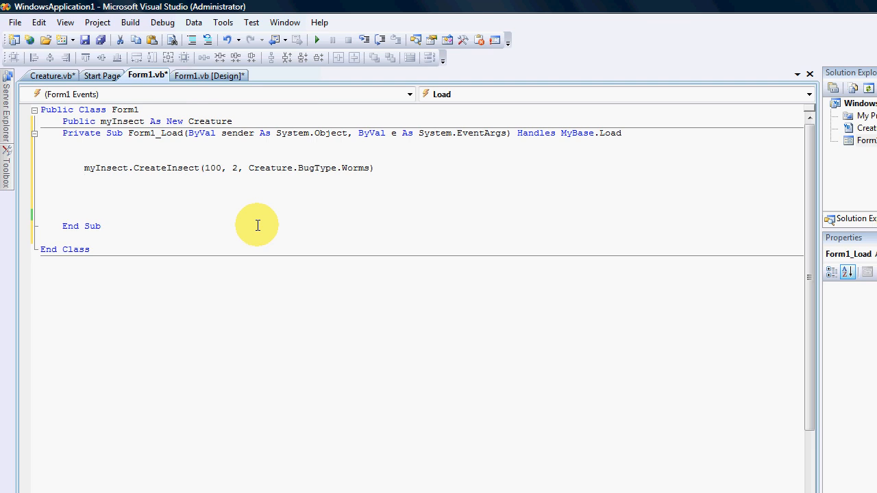
type("di")
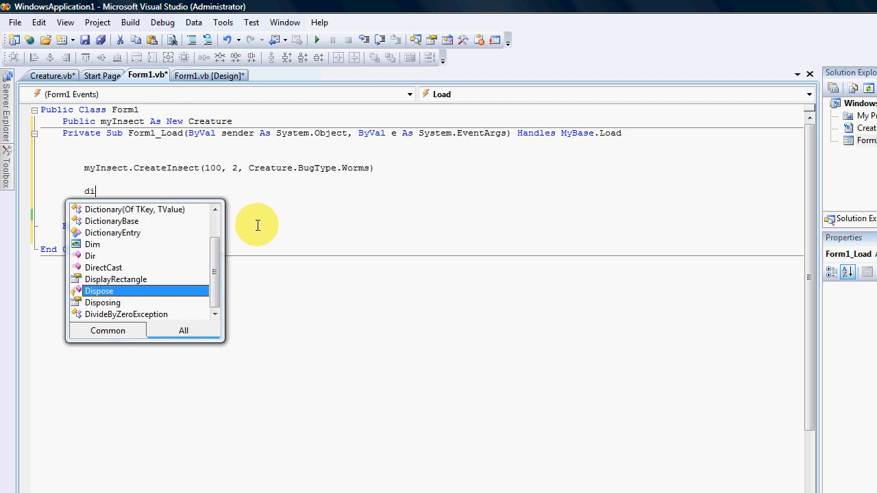
type("Dim mynum As")
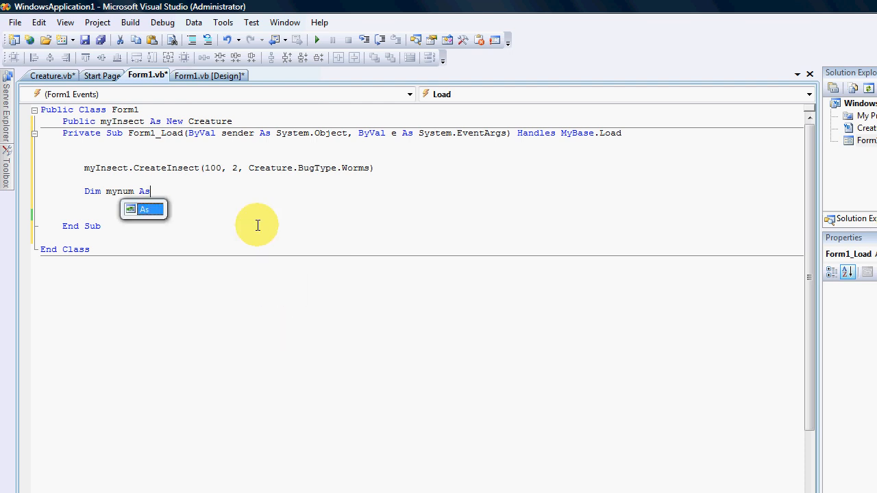
type("myi")
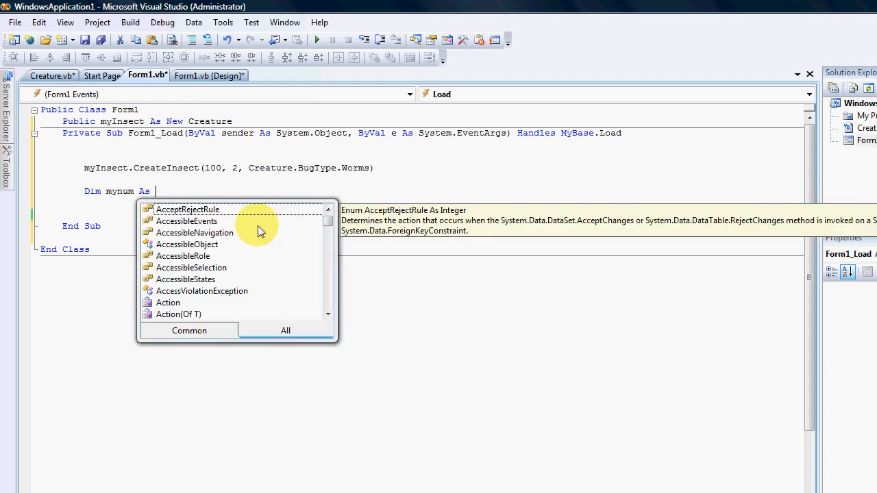
type("int")
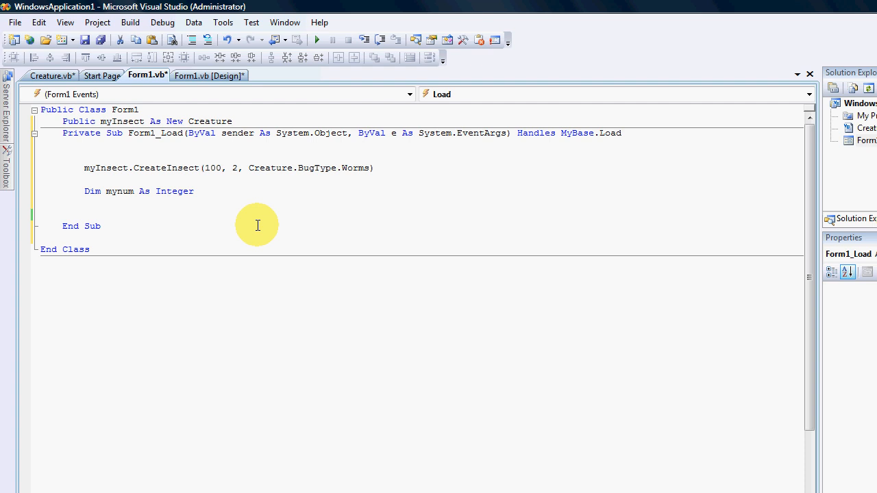
type("=")
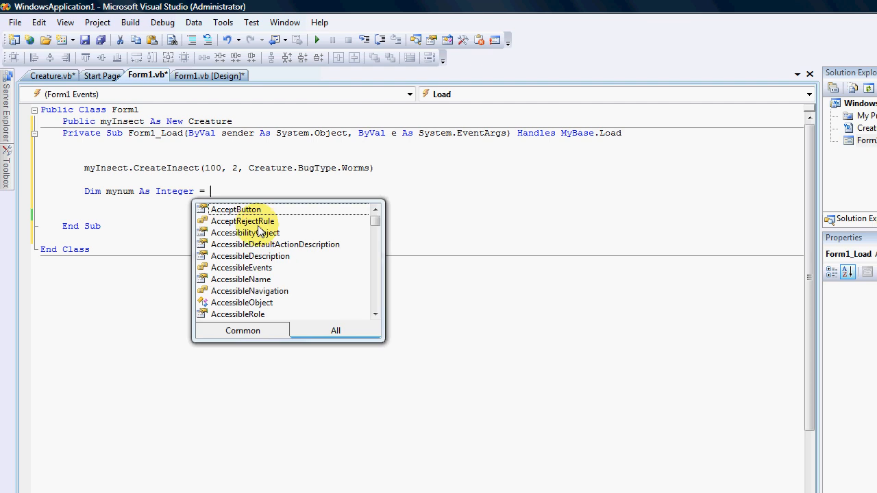
type("myInsect")
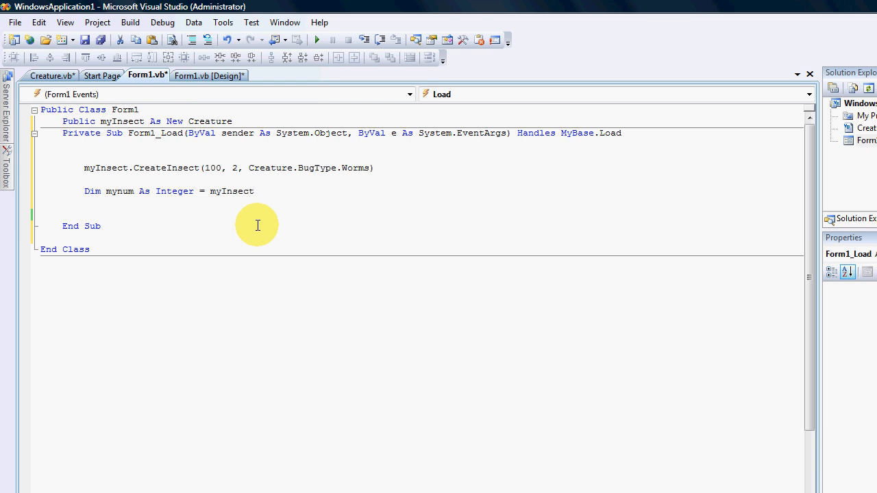
type(".RetunNumberOfLegs")
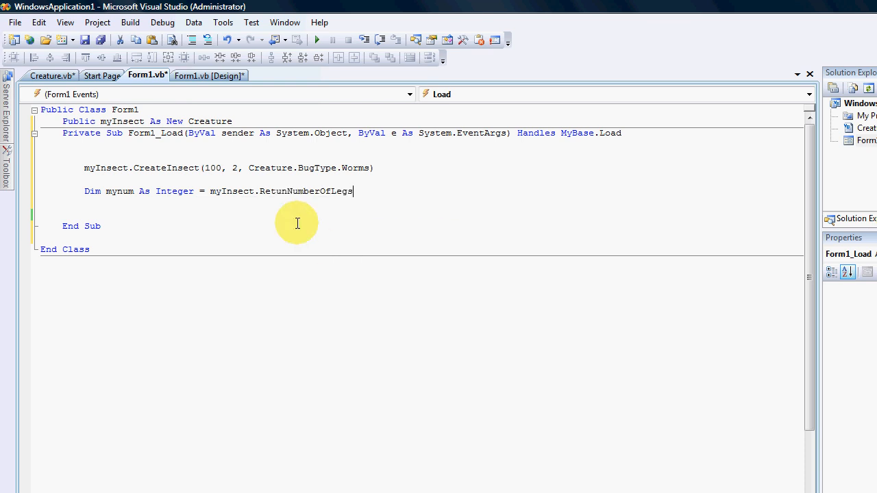
mouse_move(340, 192)
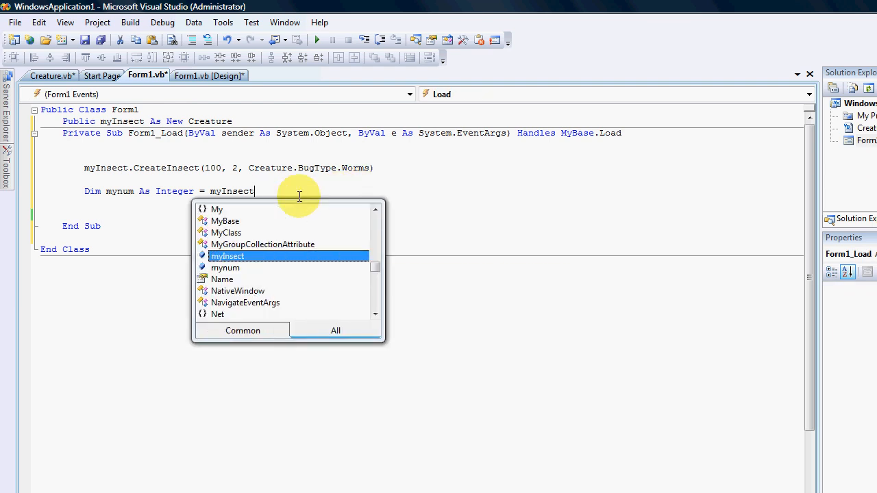
type(".")
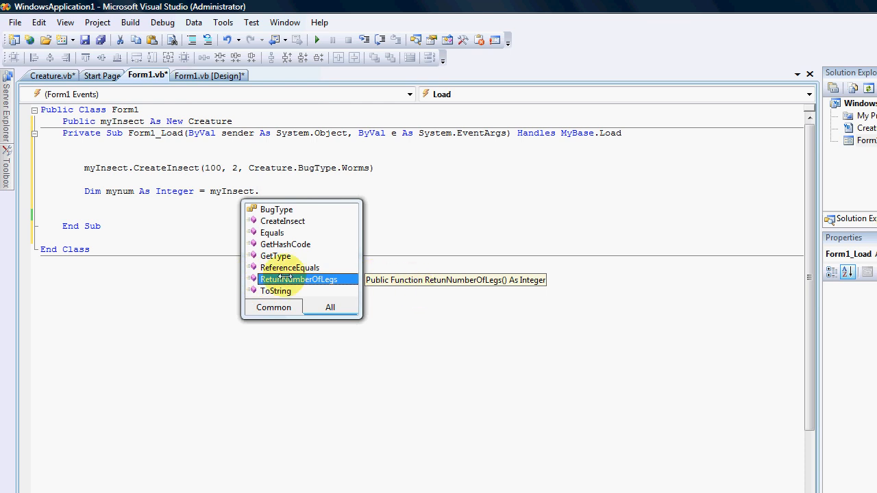
mouse_move(347, 225)
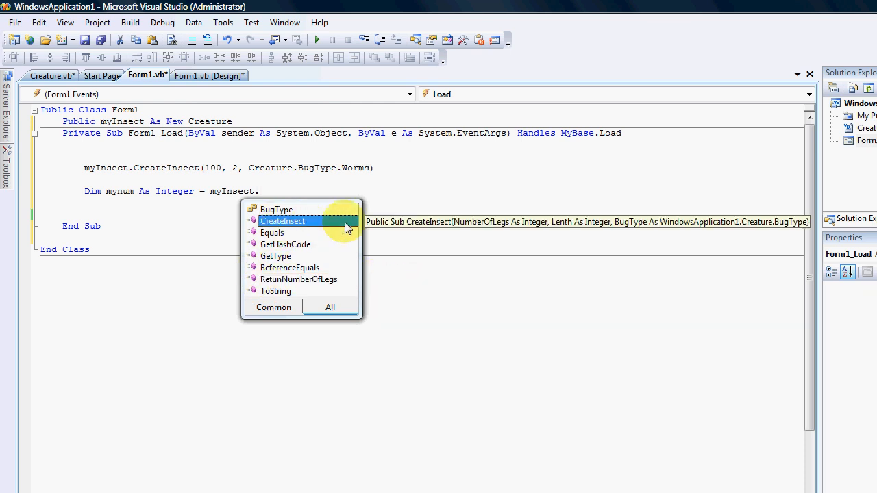
mouse_move(277, 235)
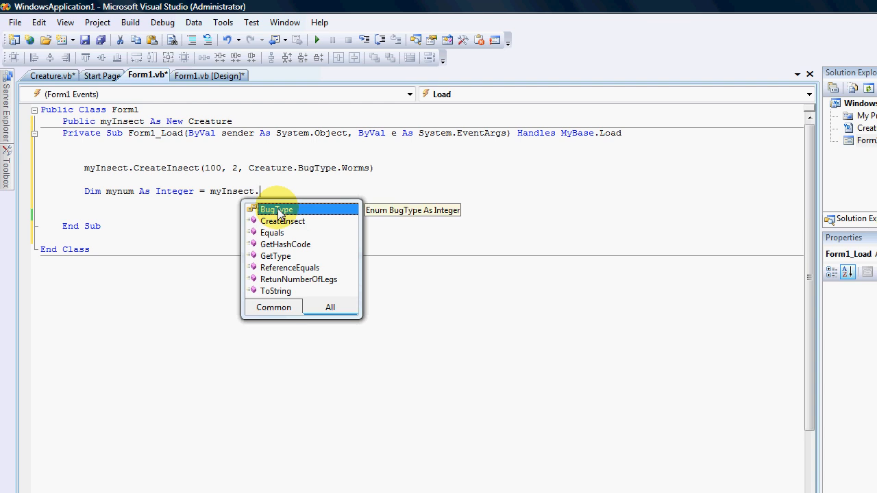
mouse_move(294, 260)
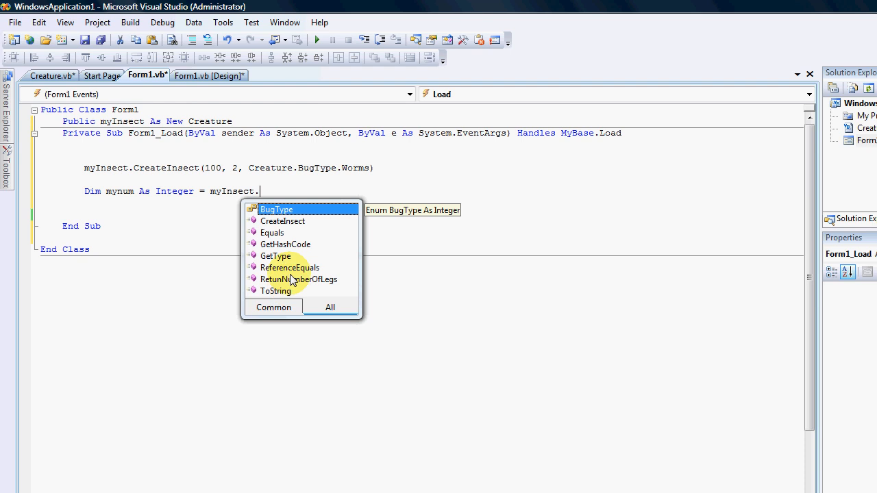
mouse_move(299, 288)
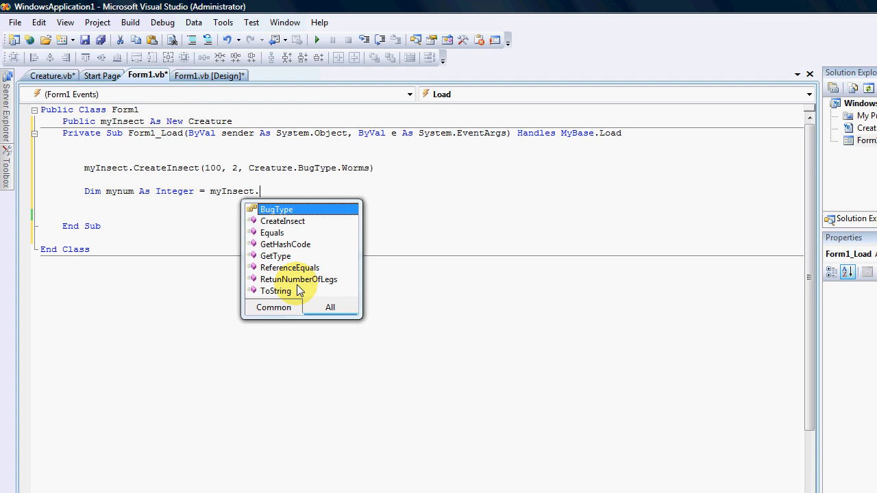
mouse_move(43, 77)
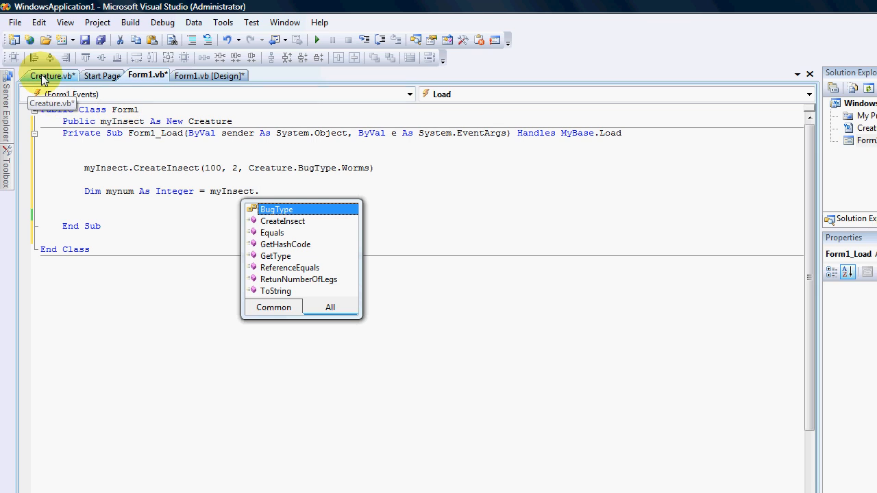
mouse_move(134, 239)
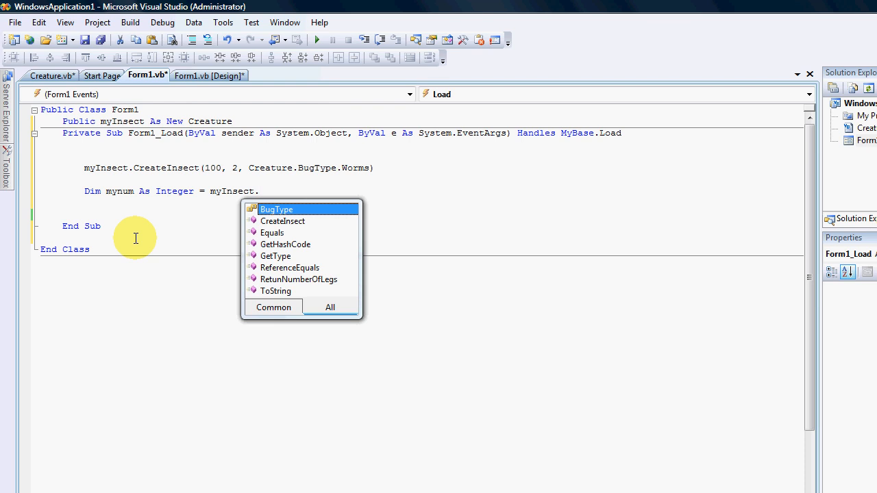
type("m")
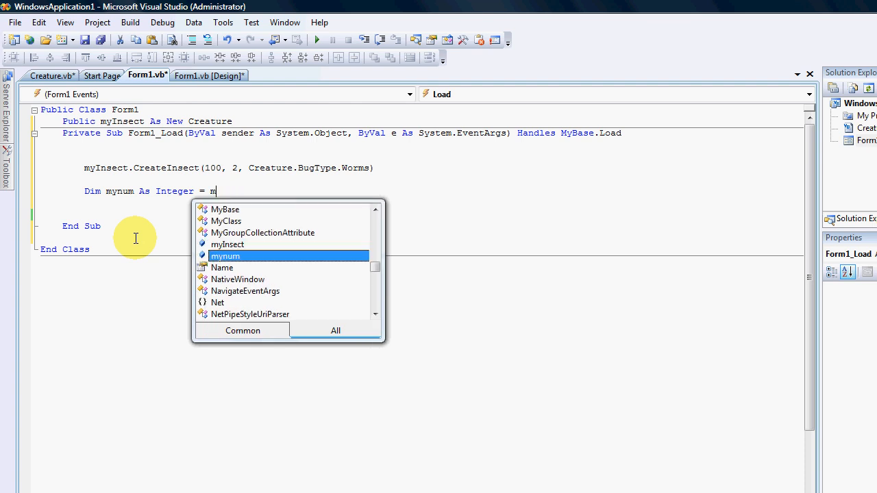